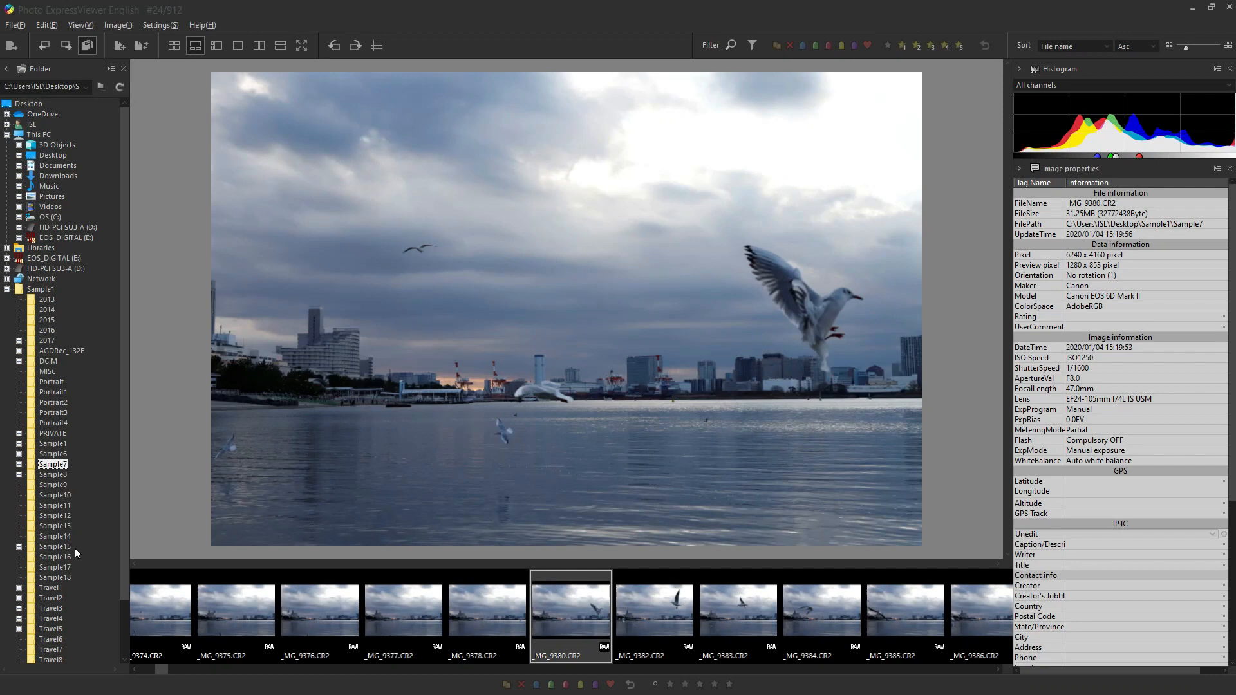
# Open the Sample1 folder, select IMG_0224.CR2, and show its 320 photos as small thumbnails.
pyautogui.click(52, 443)
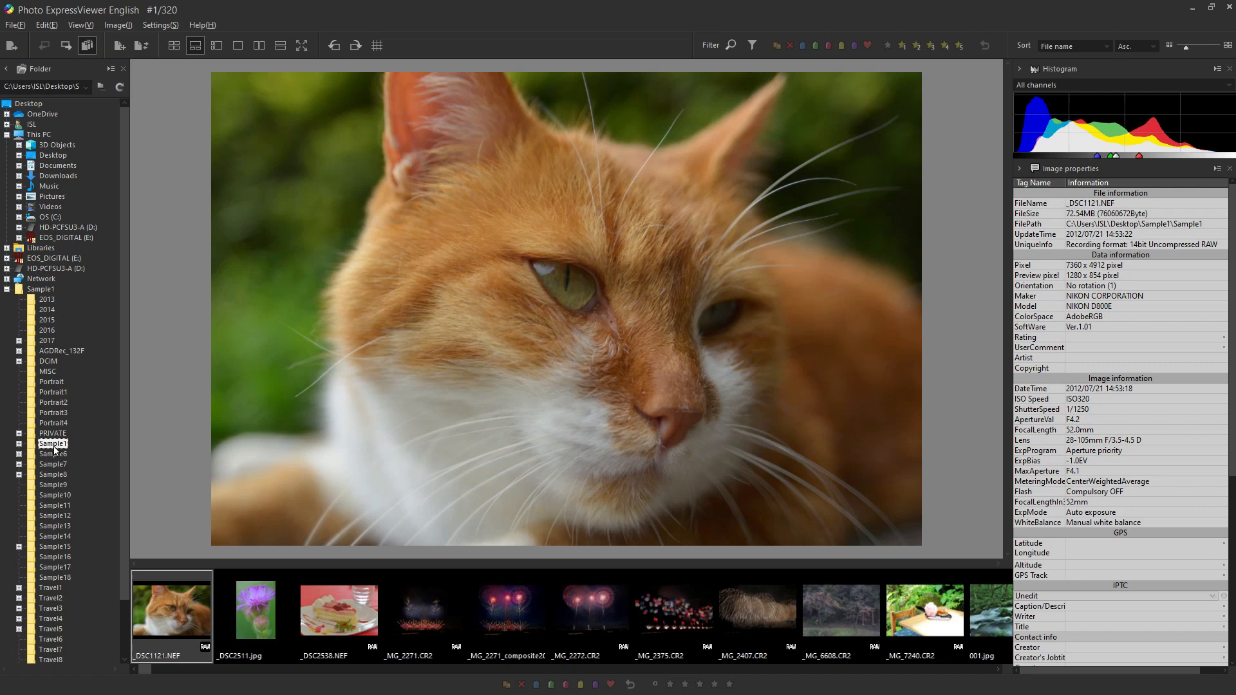
pyautogui.click(570, 578)
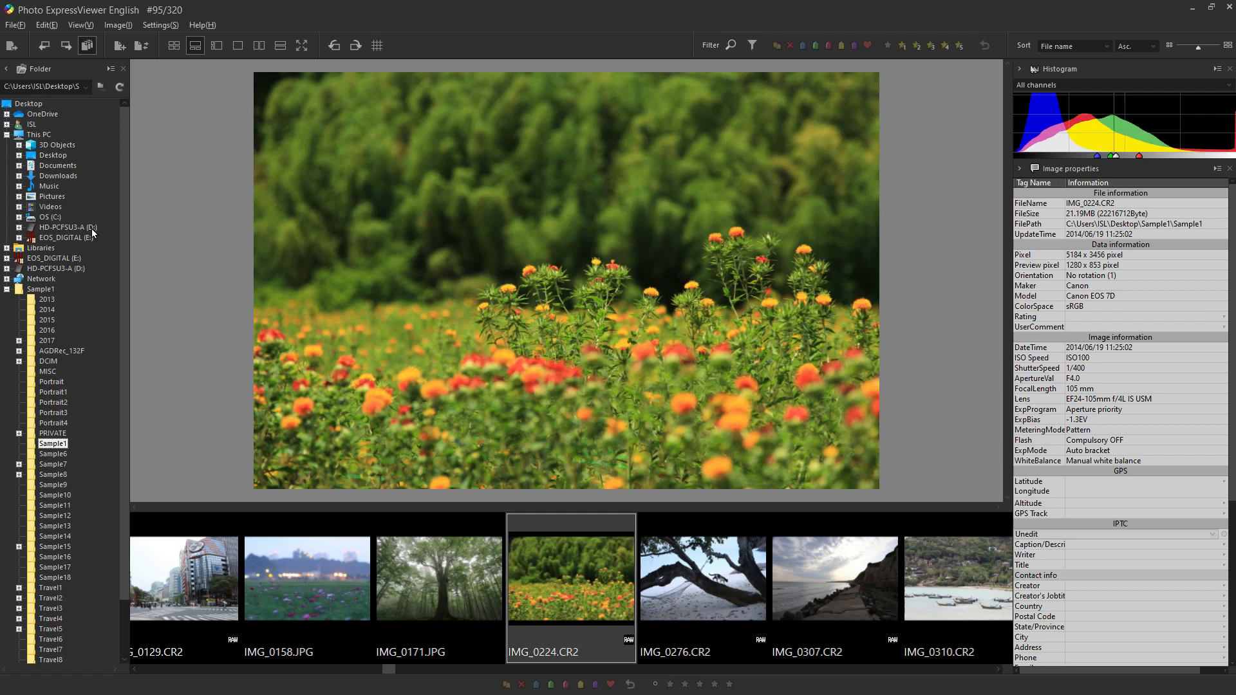
pyautogui.click(172, 45)
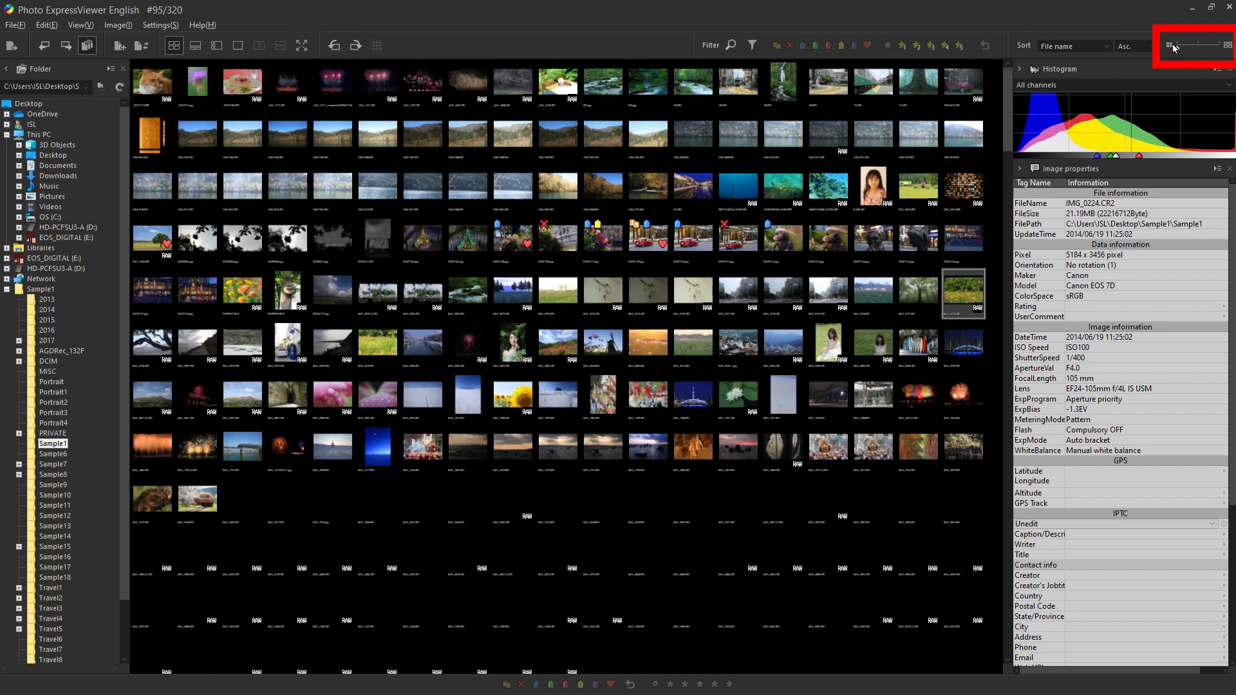
# Enlarge thumbnails, try tiled and vertical-strip layouts, and end with IMG_1322.CR2 above a bottom strip.
pyautogui.click(197, 45)
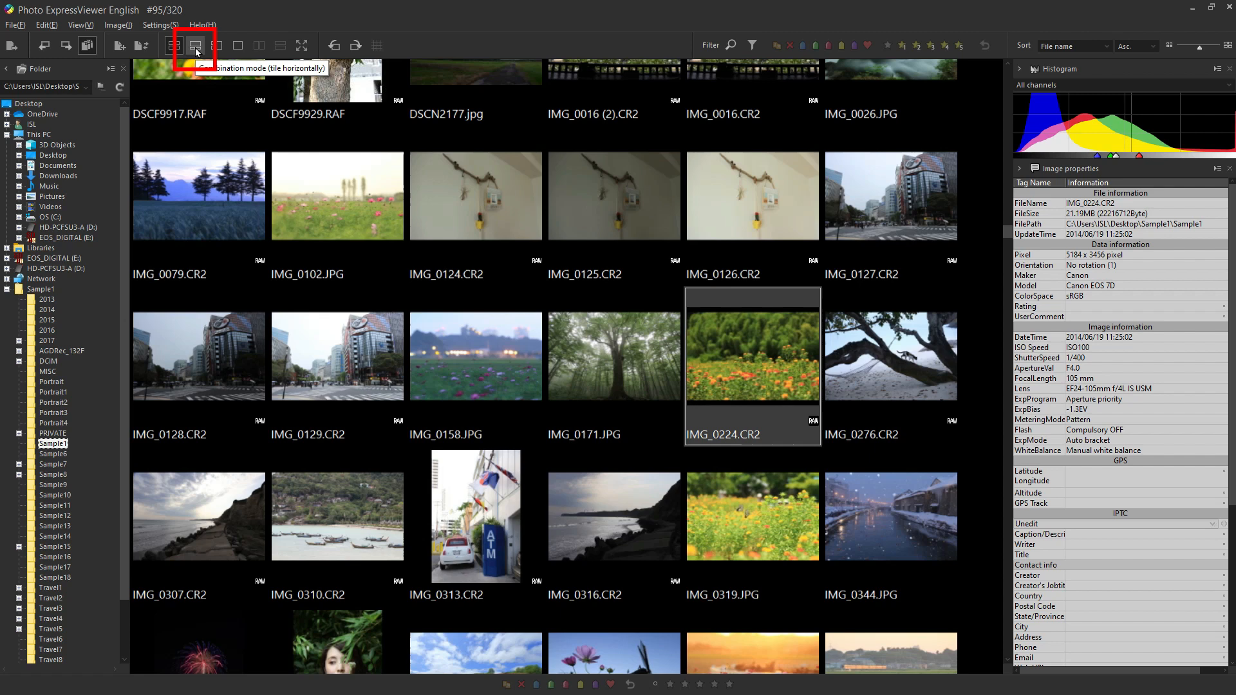
pyautogui.click(217, 45)
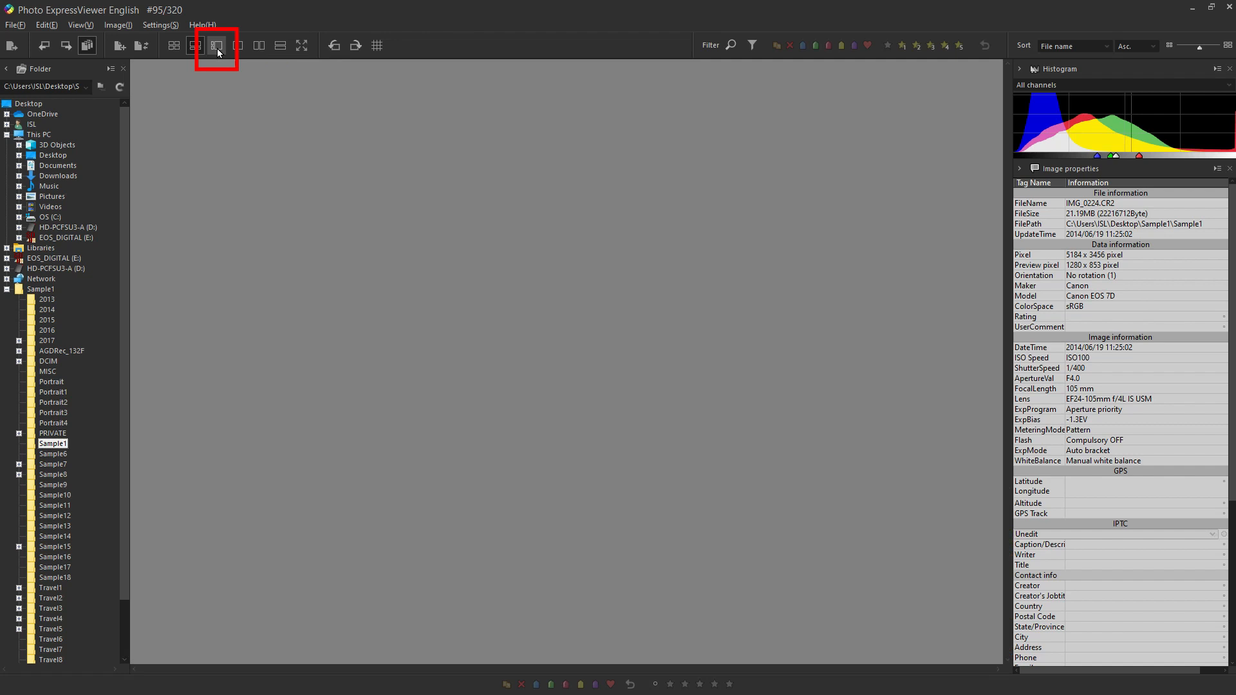
pyautogui.click(216, 45)
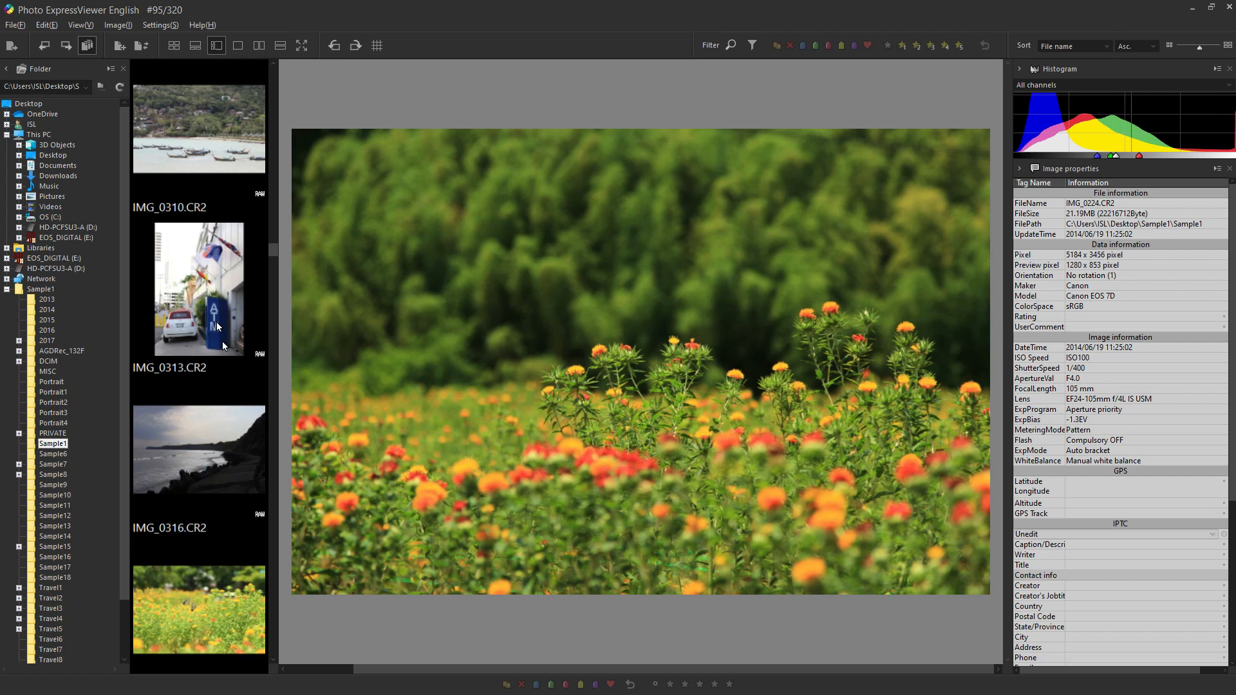
pyautogui.click(239, 45)
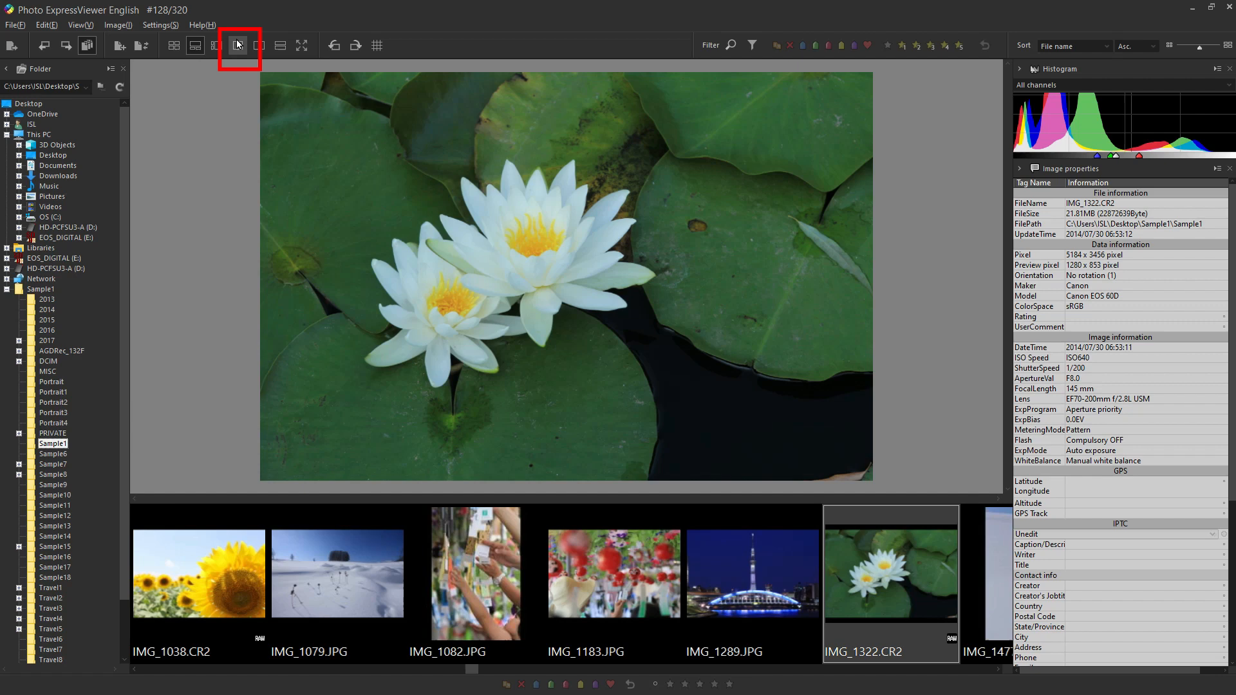
# Show the flower field IMG_0224.CR2 alone as a single large preview.
pyautogui.click(238, 45)
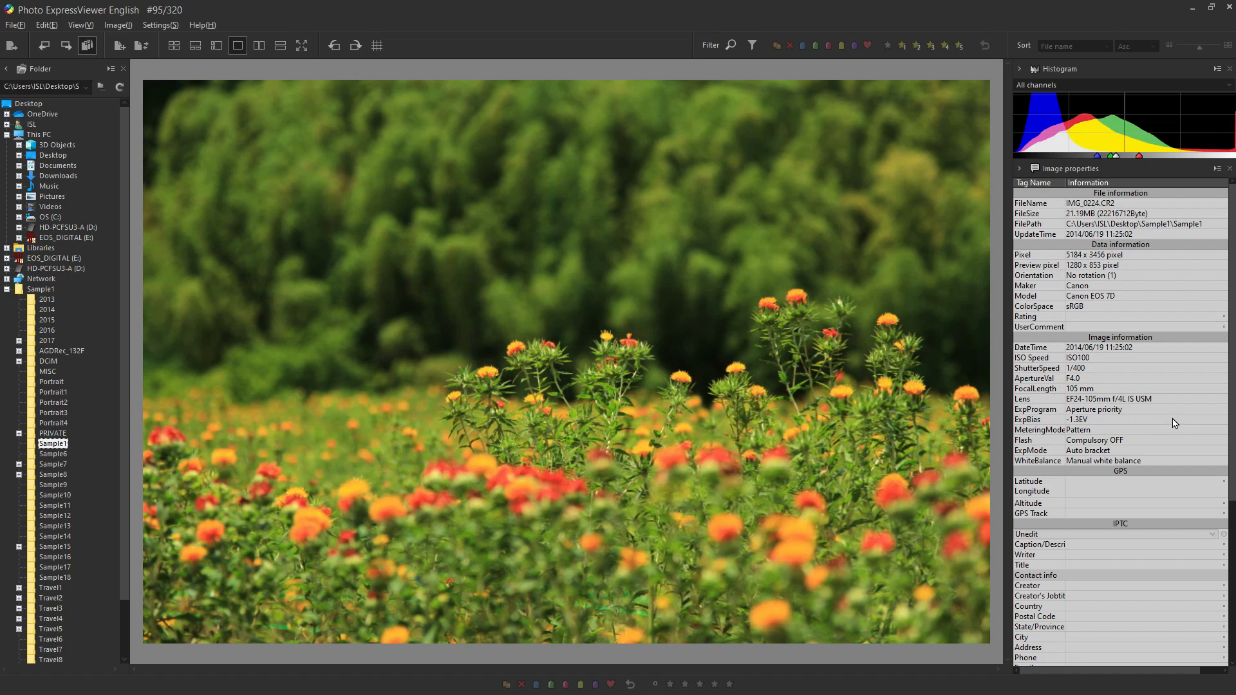
pyautogui.moveTo(1160, 534)
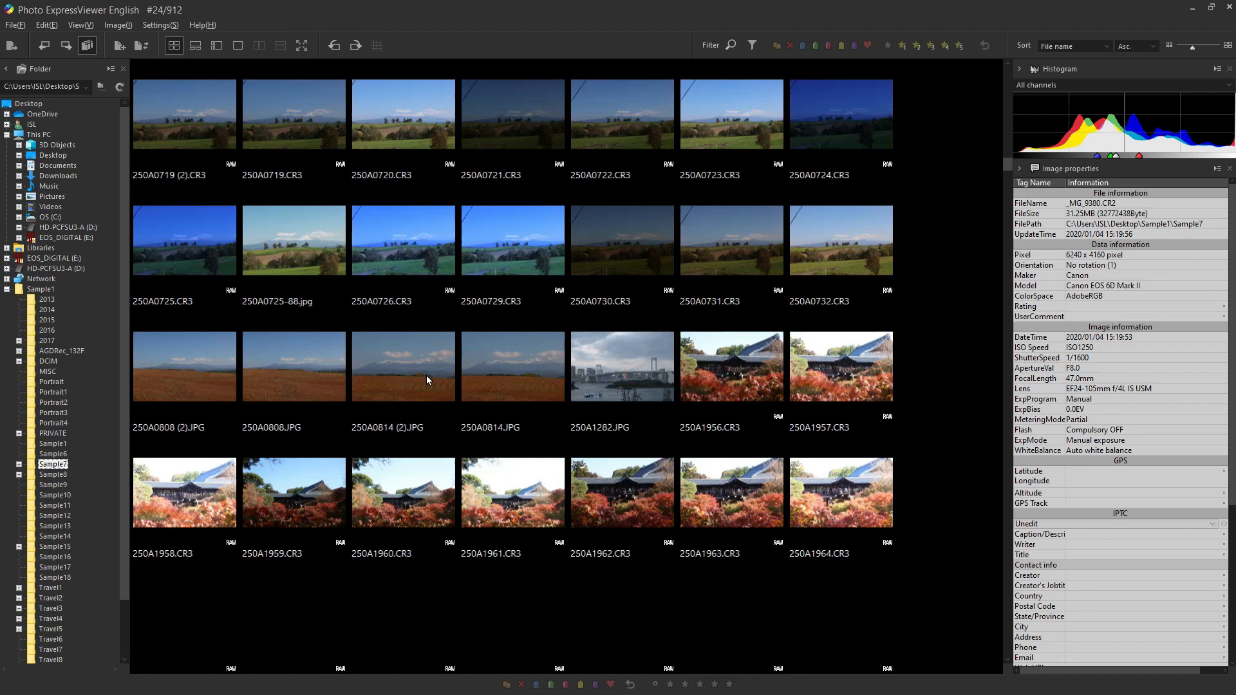
# Scroll down through the Sample7 thumbnails.
pyautogui.scroll(-3)
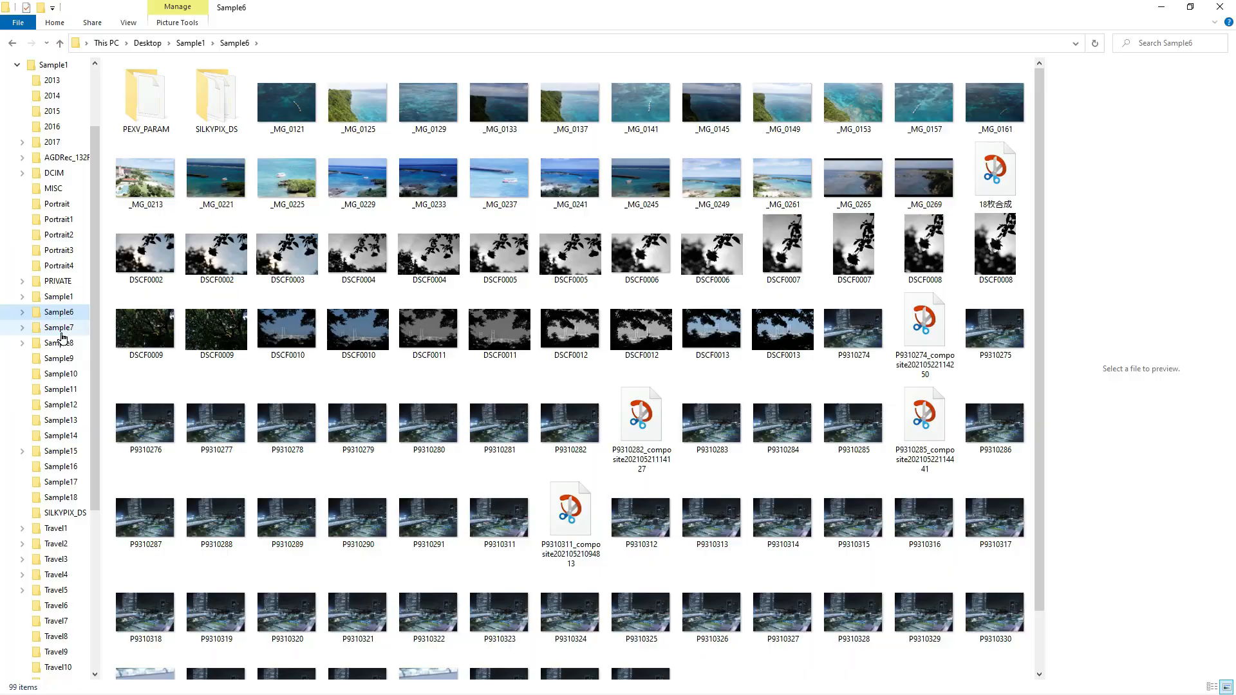
# Open the Sample7 folder from File Explorer's navigation pane.
pyautogui.click(59, 327)
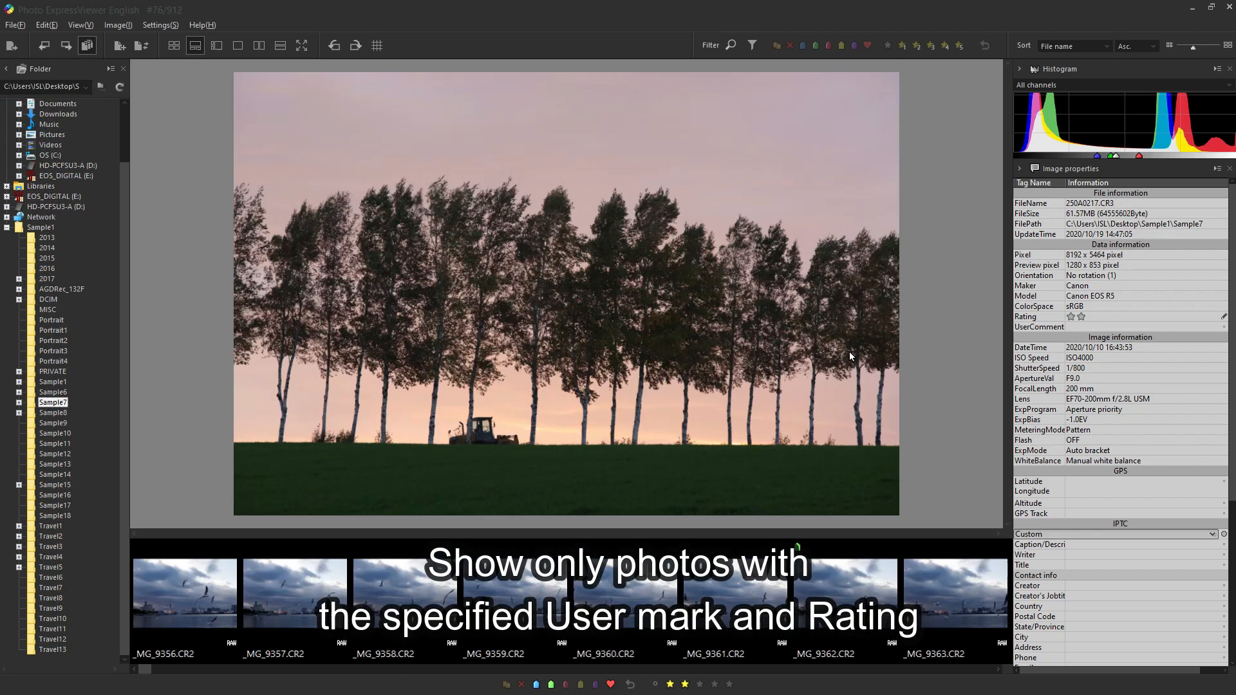
# Mark the seagull photo _MG_9380.CR2 with the red X reject mark.
pyautogui.click(930, 45)
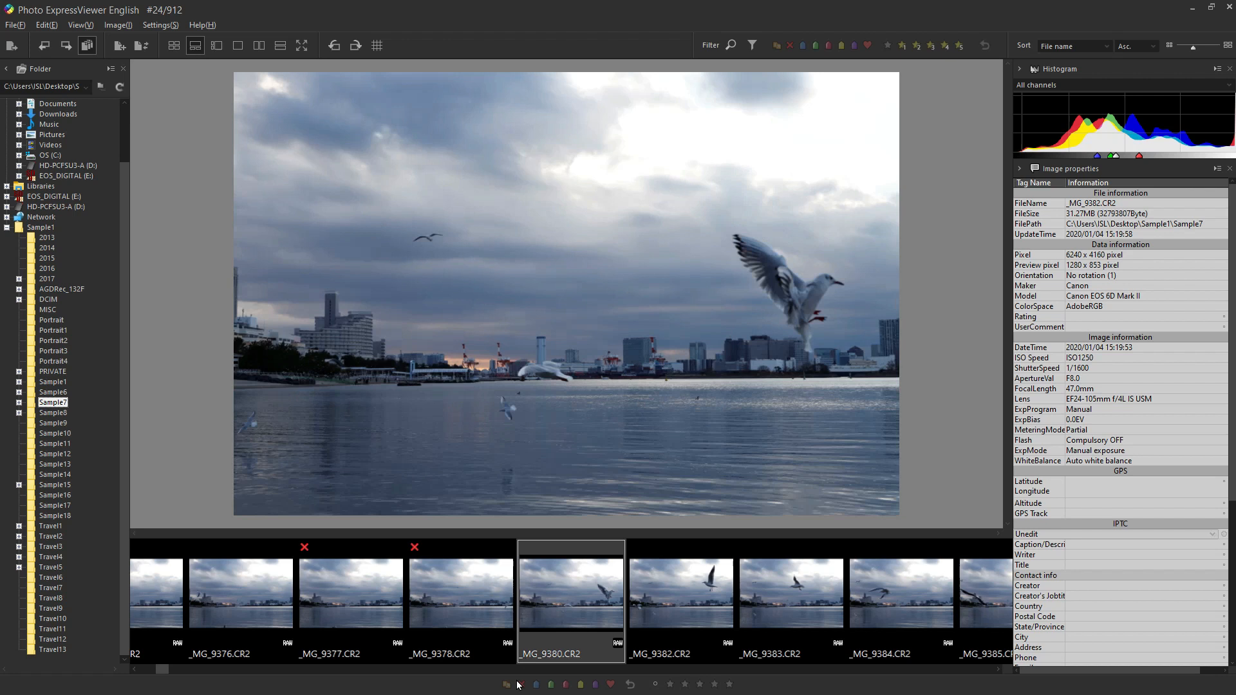
pyautogui.click(788, 45)
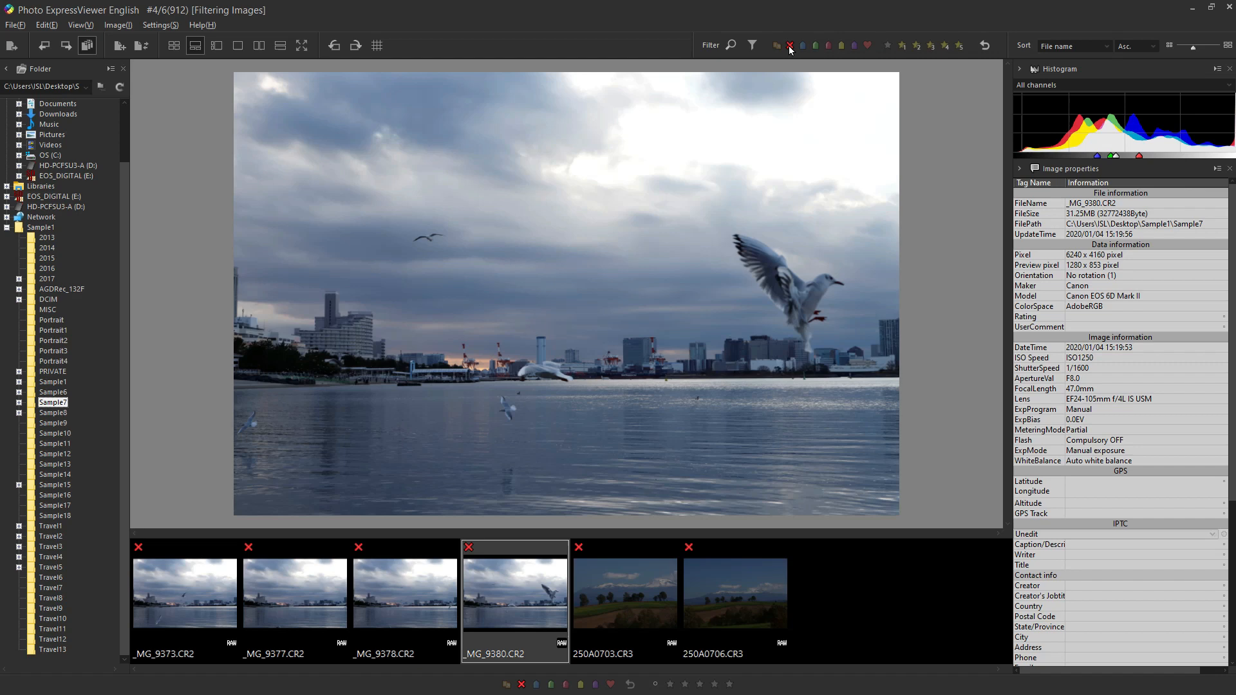
# Filter to red-X photos and confirm moving 250A0706.CR3 to trash.
pyautogui.click(790, 45)
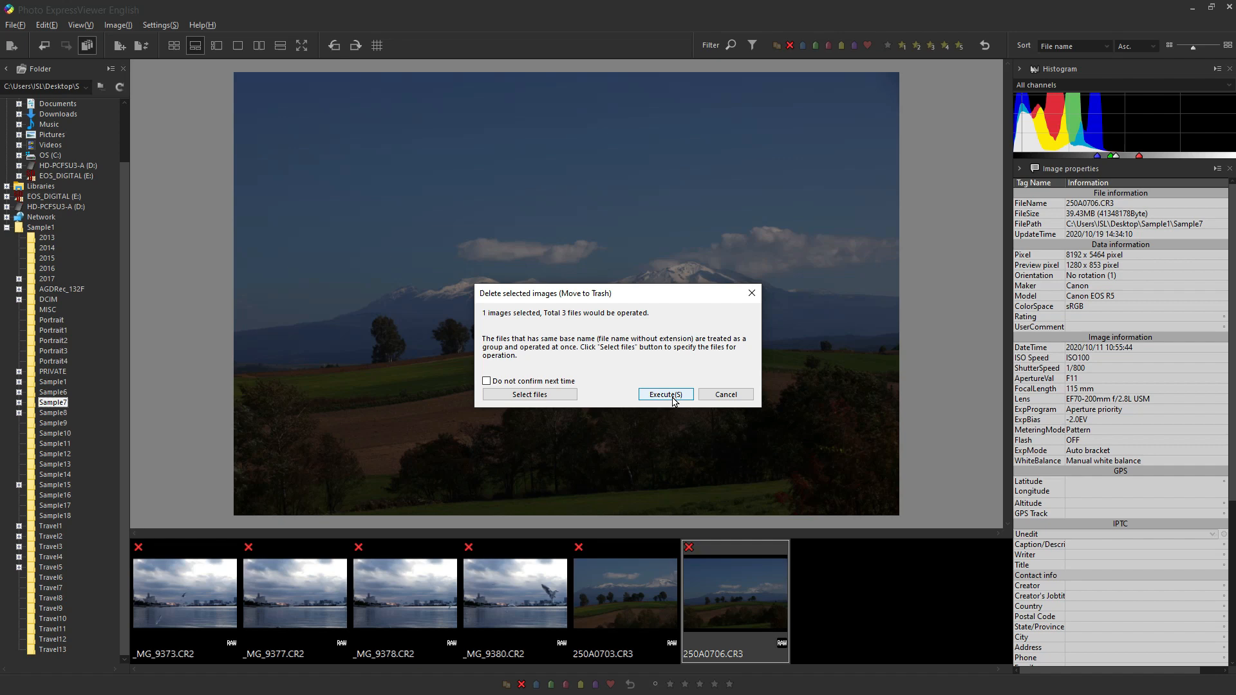
pyautogui.click(663, 394)
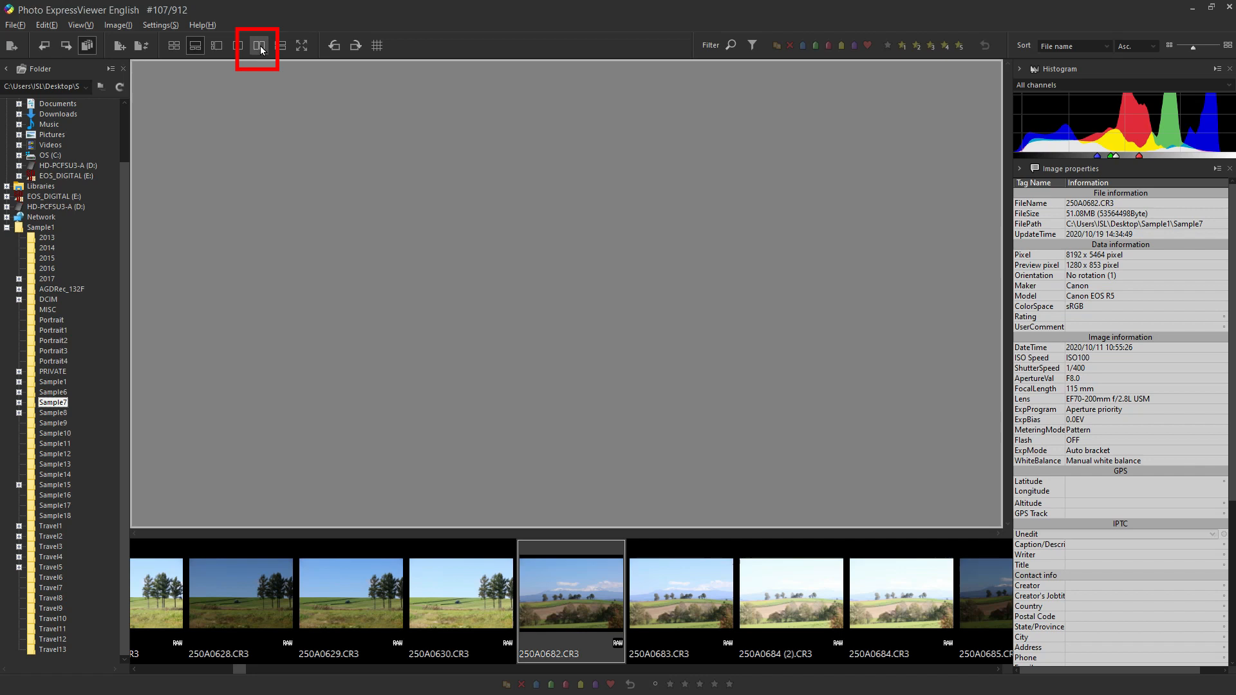
# Compare 250A0682.CR3 with 250A0683.CR3 in two side-by-side panes.
pyautogui.click(259, 45)
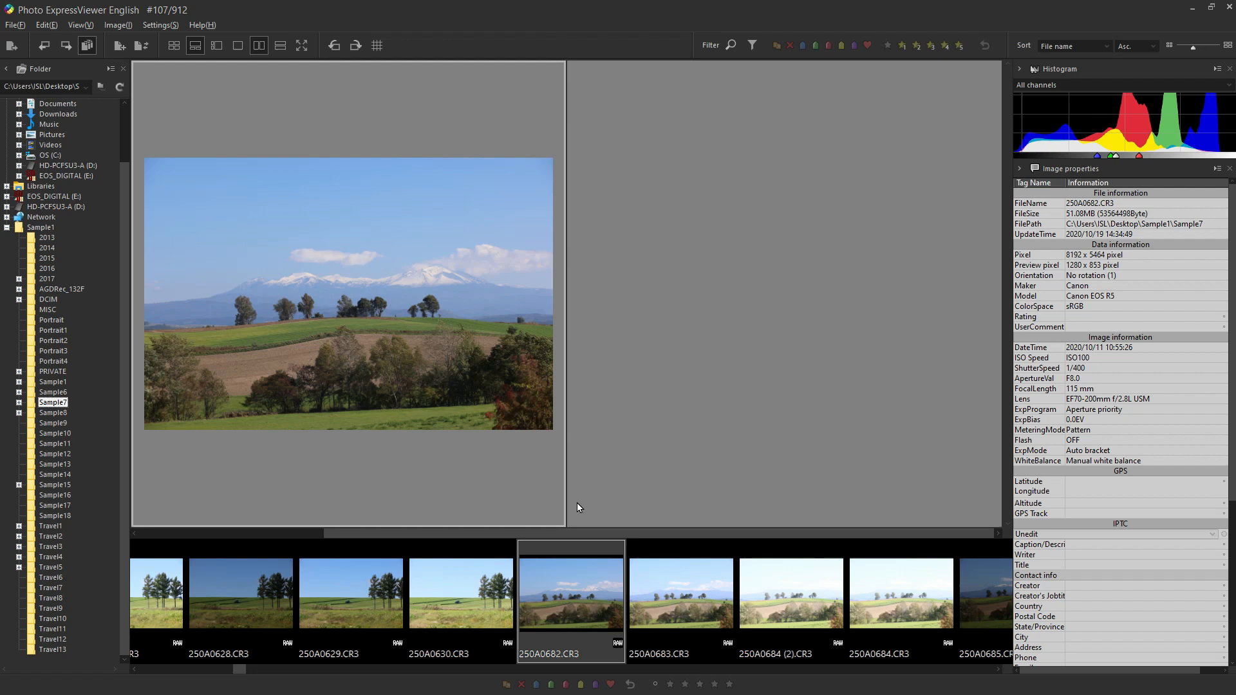
pyautogui.moveTo(770, 298)
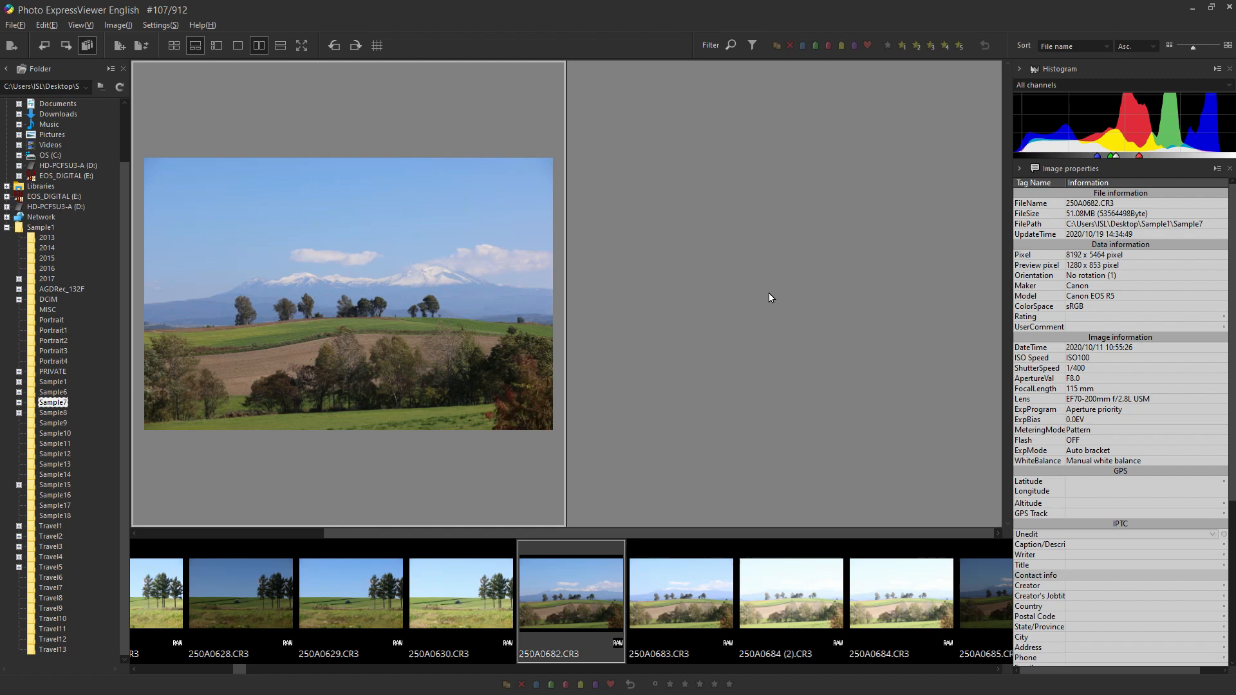
pyautogui.click(680, 593)
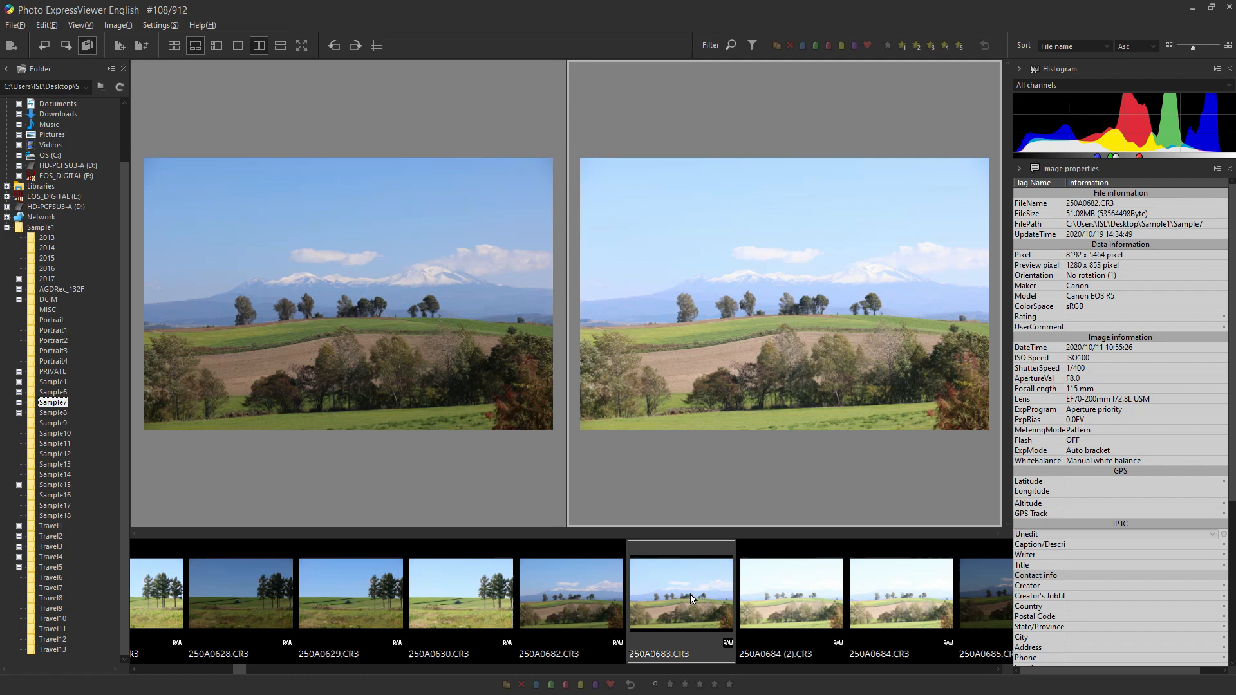
pyautogui.click(733, 593)
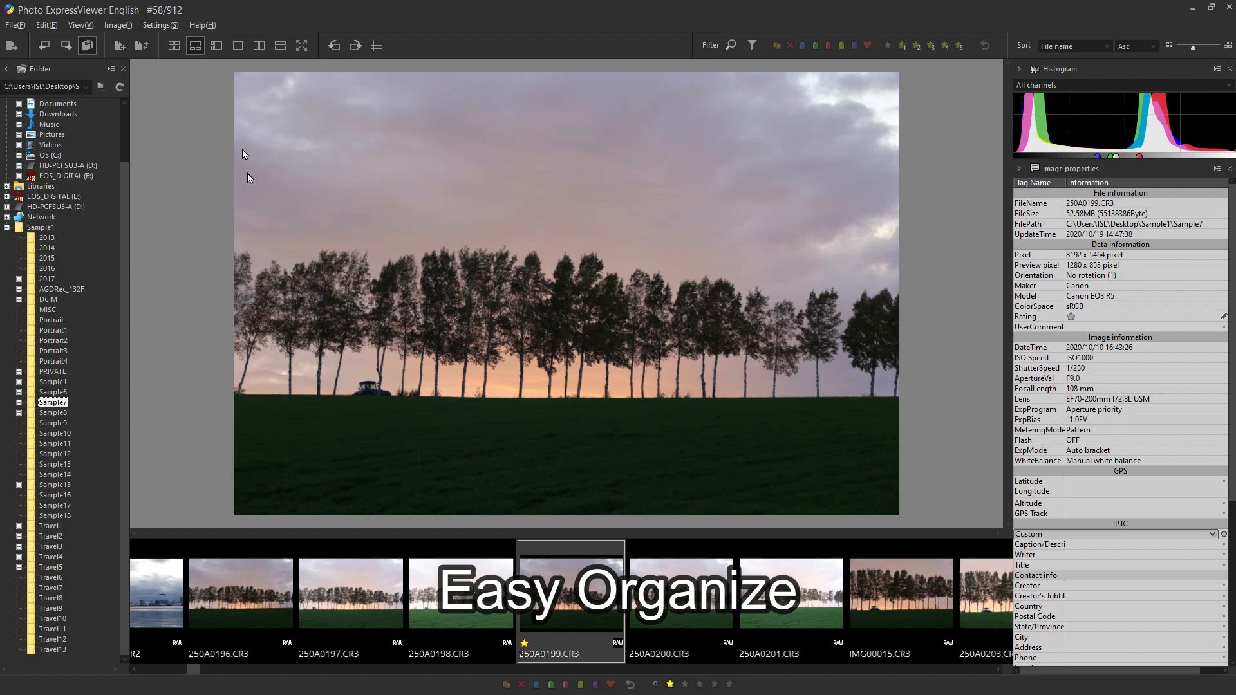
# Switch Sample7 to a full thumbnail grid and scroll through the photos.
pyautogui.click(173, 46)
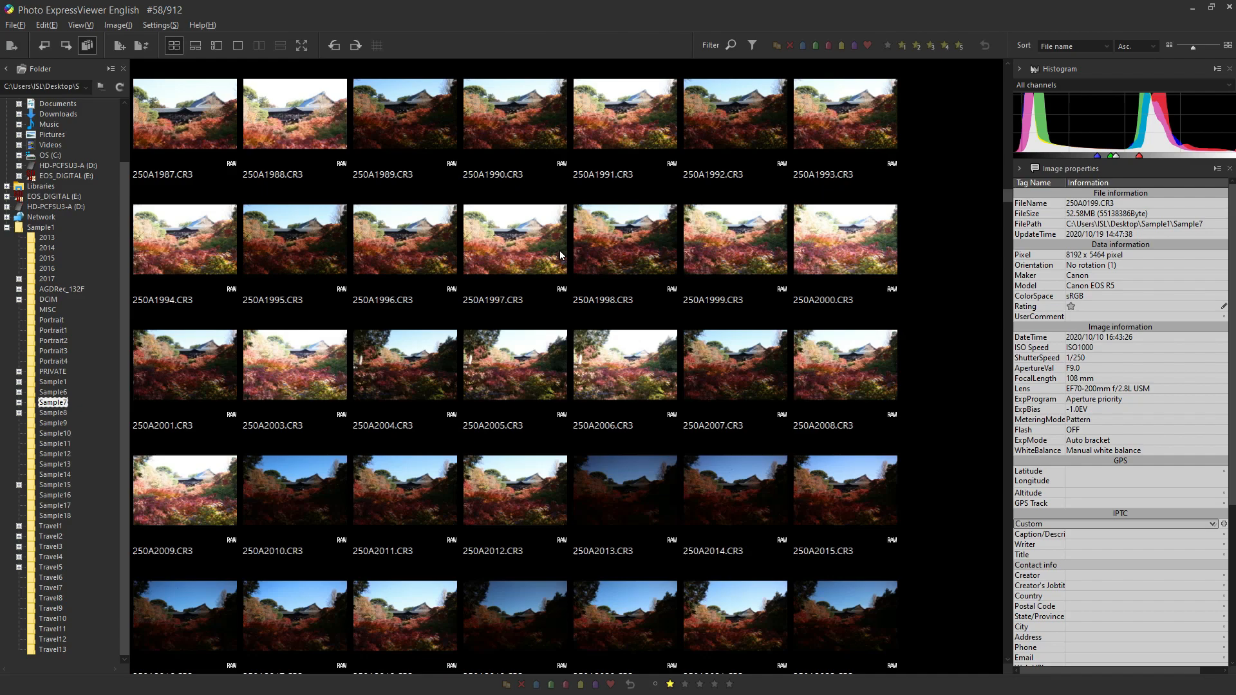
pyautogui.scroll(-3)
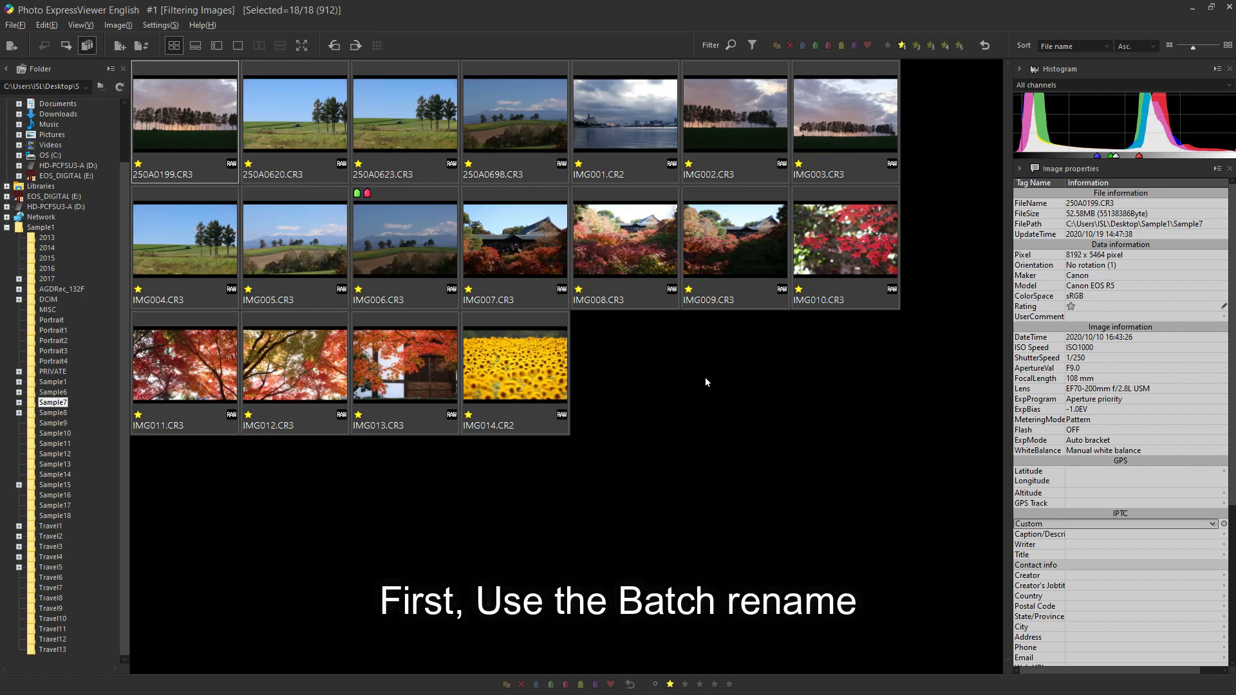
# Batch rename the selected photos with pattern IMG and 3-digit numbering starting at 1.
pyautogui.rightClick(514, 359)
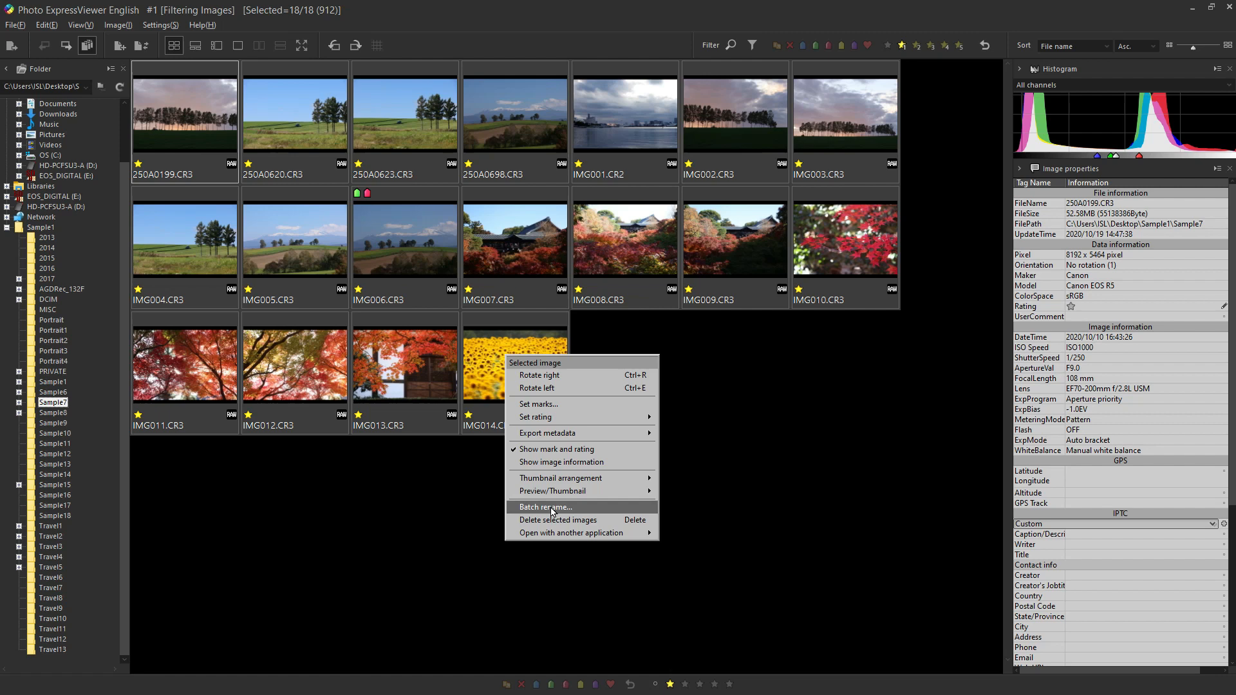
pyautogui.click(545, 507)
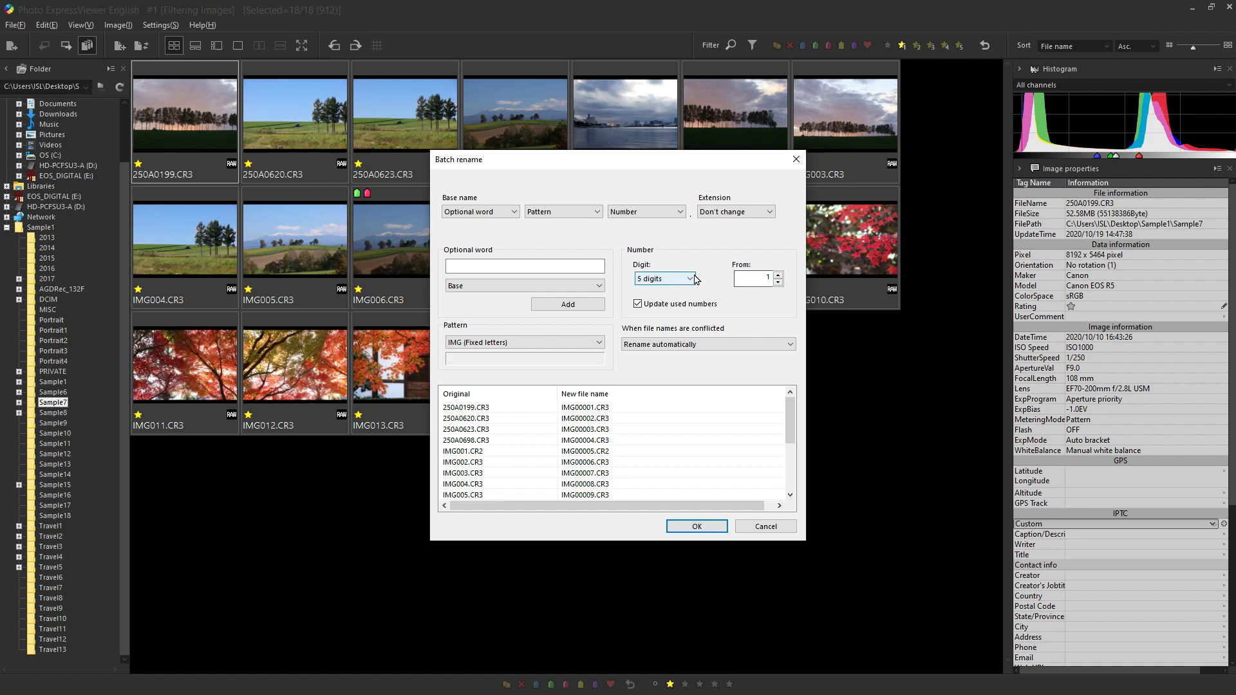
pyautogui.click(661, 278)
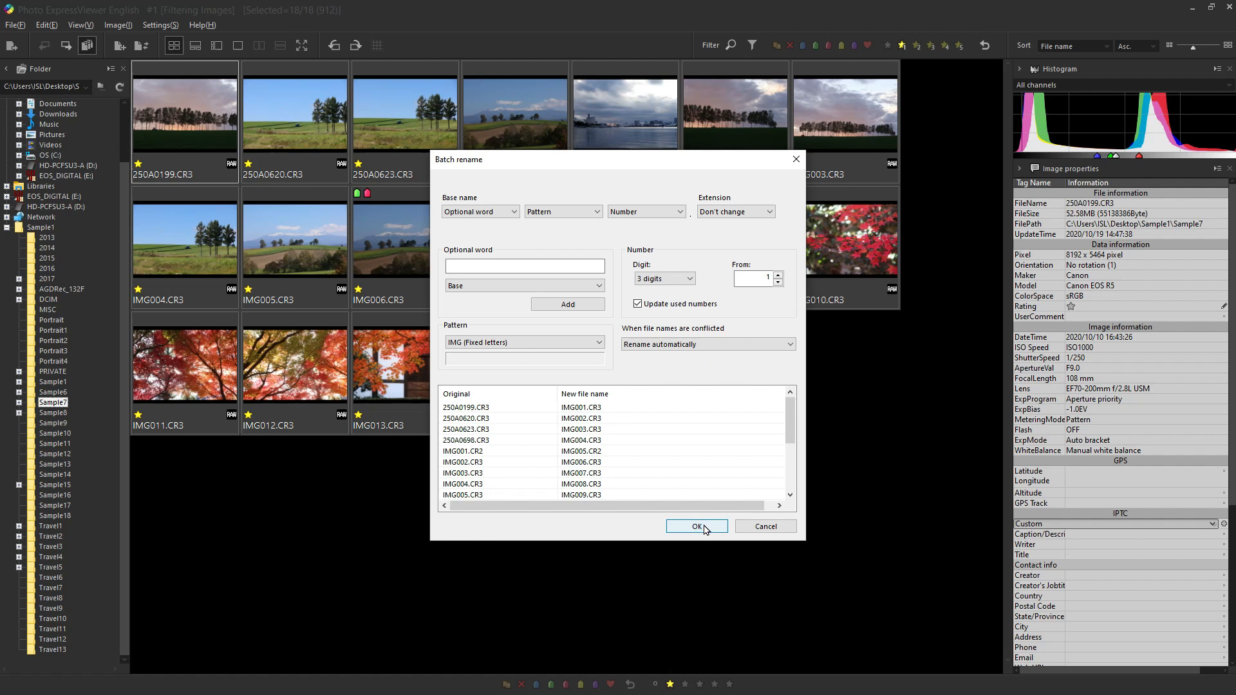
pyautogui.click(695, 525)
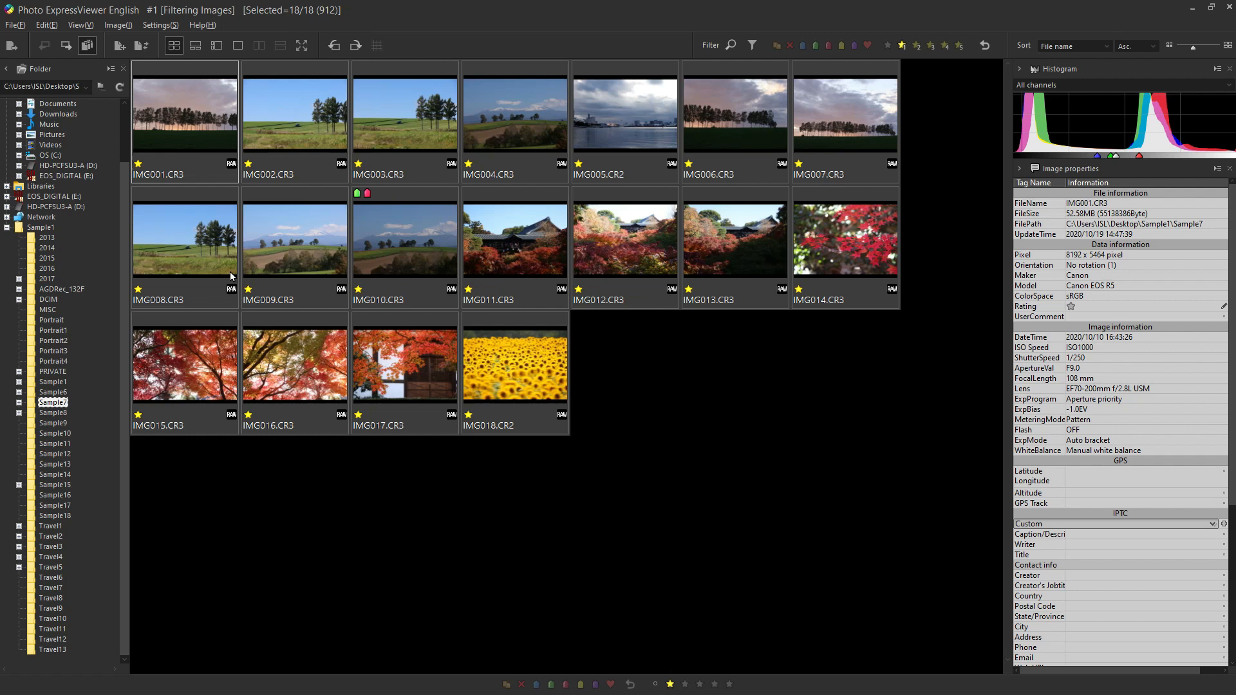
pyautogui.moveTo(133, 134)
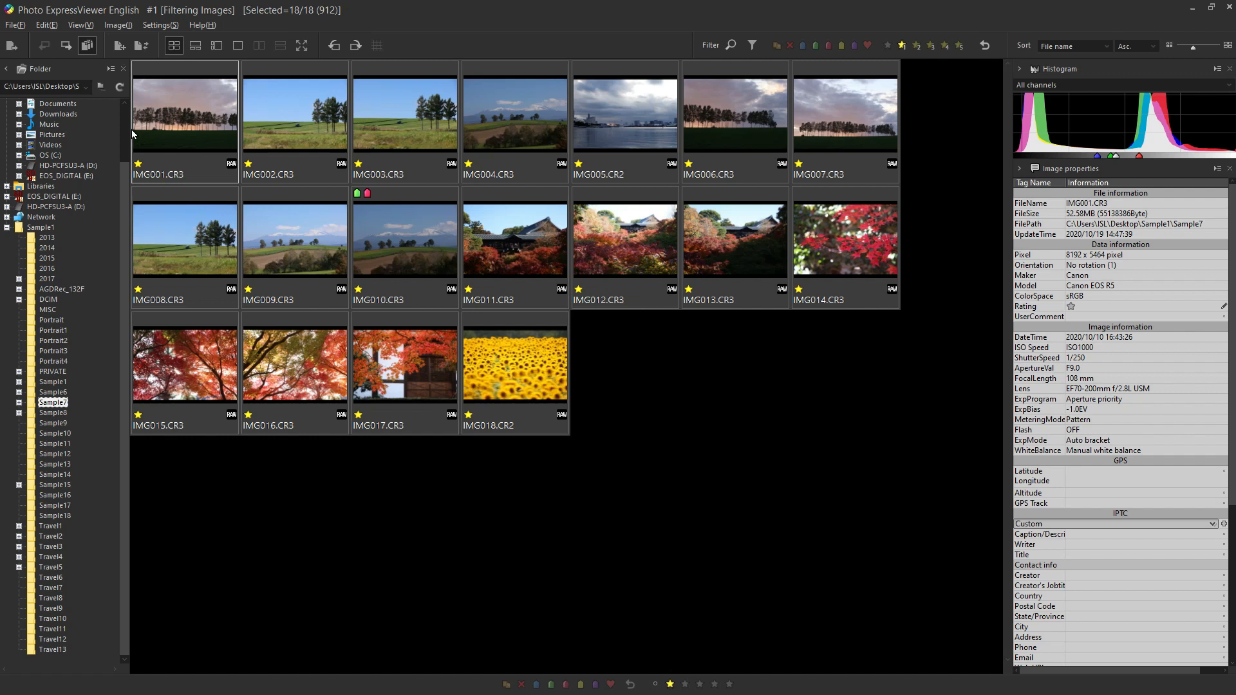
pyautogui.moveTo(116, 45)
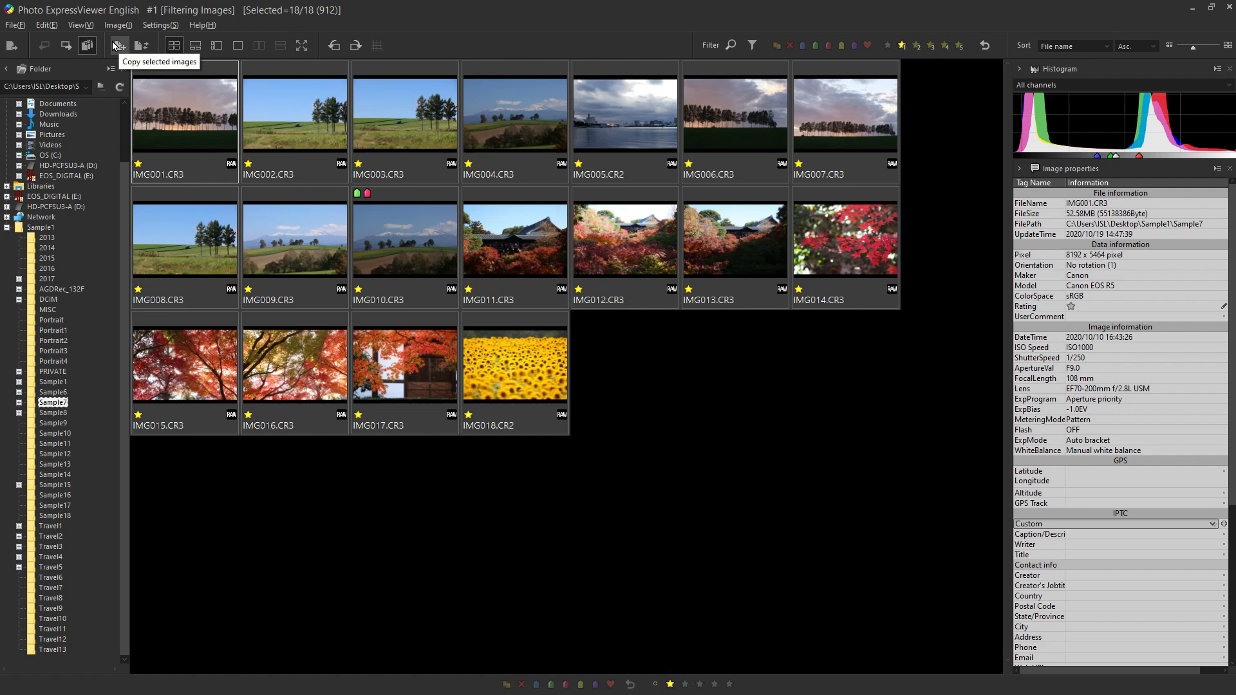
# Copy the selected renamed photos into the Sample1\Travel3 folder.
pyautogui.click(116, 45)
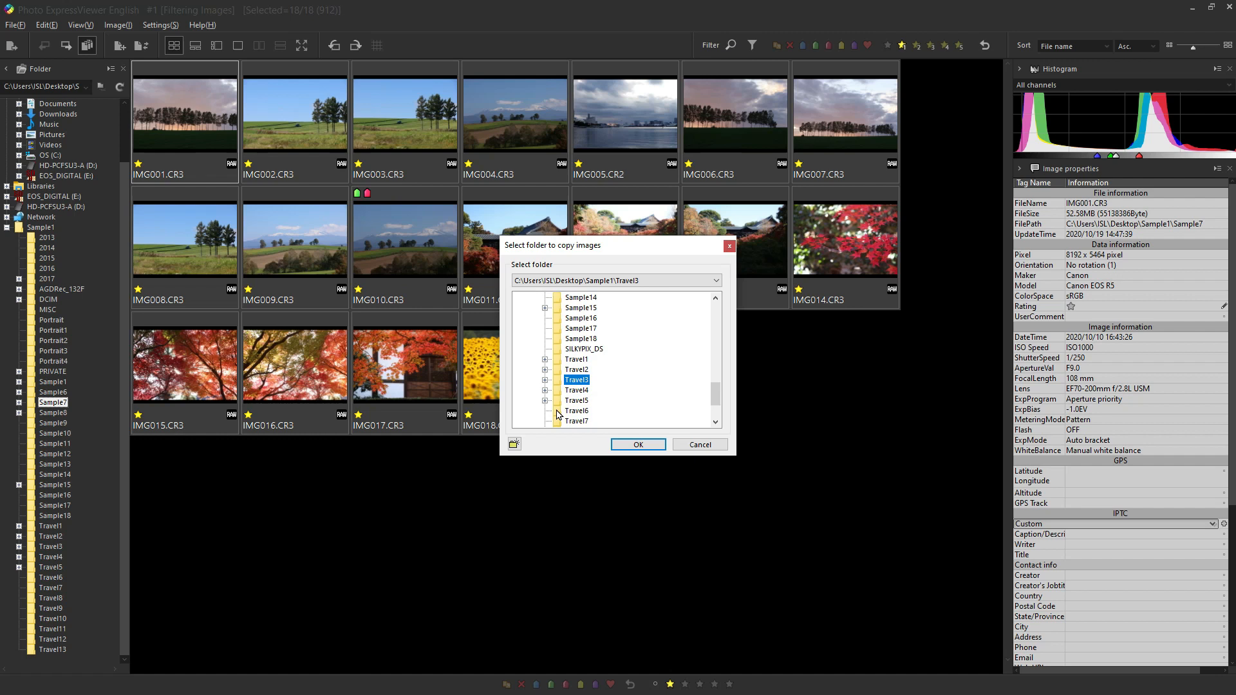
pyautogui.click(636, 444)
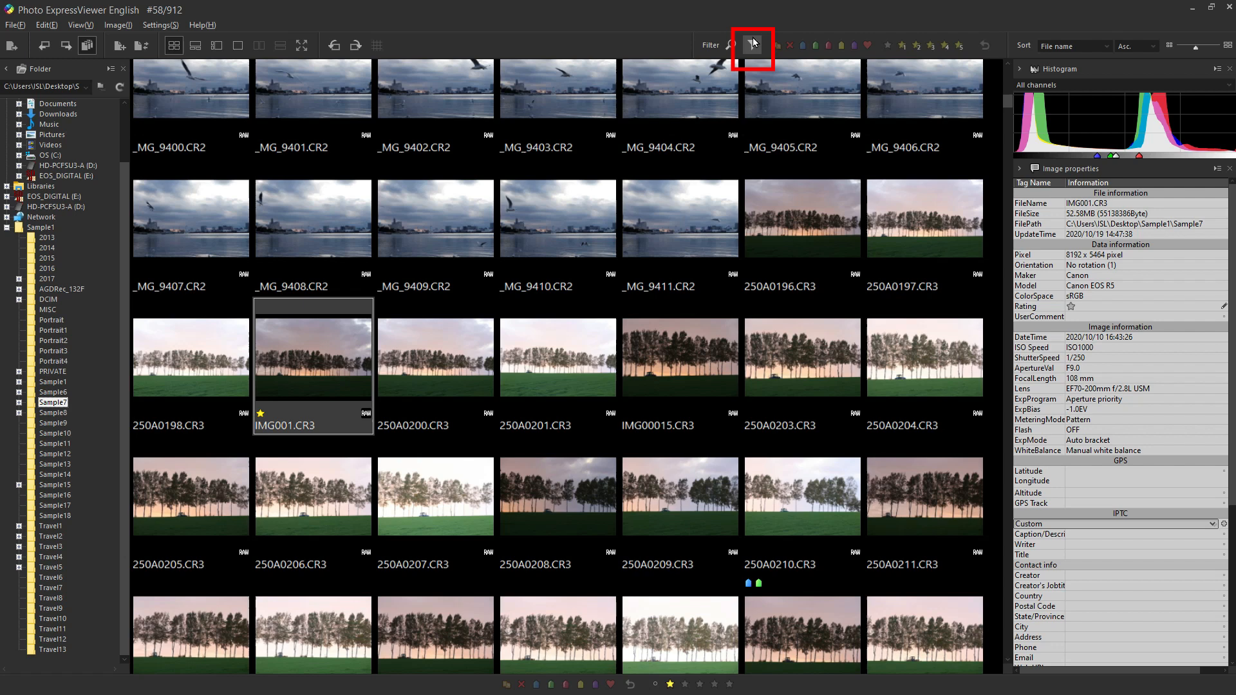
# Show the Filter panel and pick a first criterion from its list, such as file name.
pyautogui.click(751, 45)
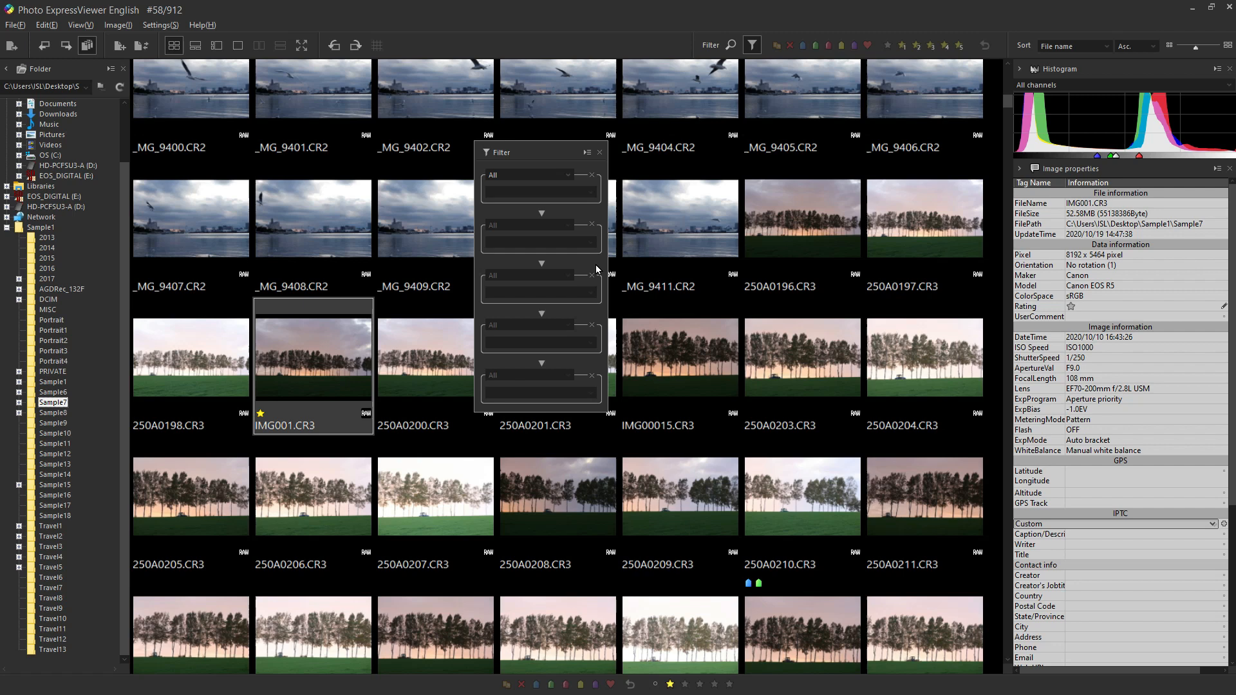
pyautogui.click(583, 175)
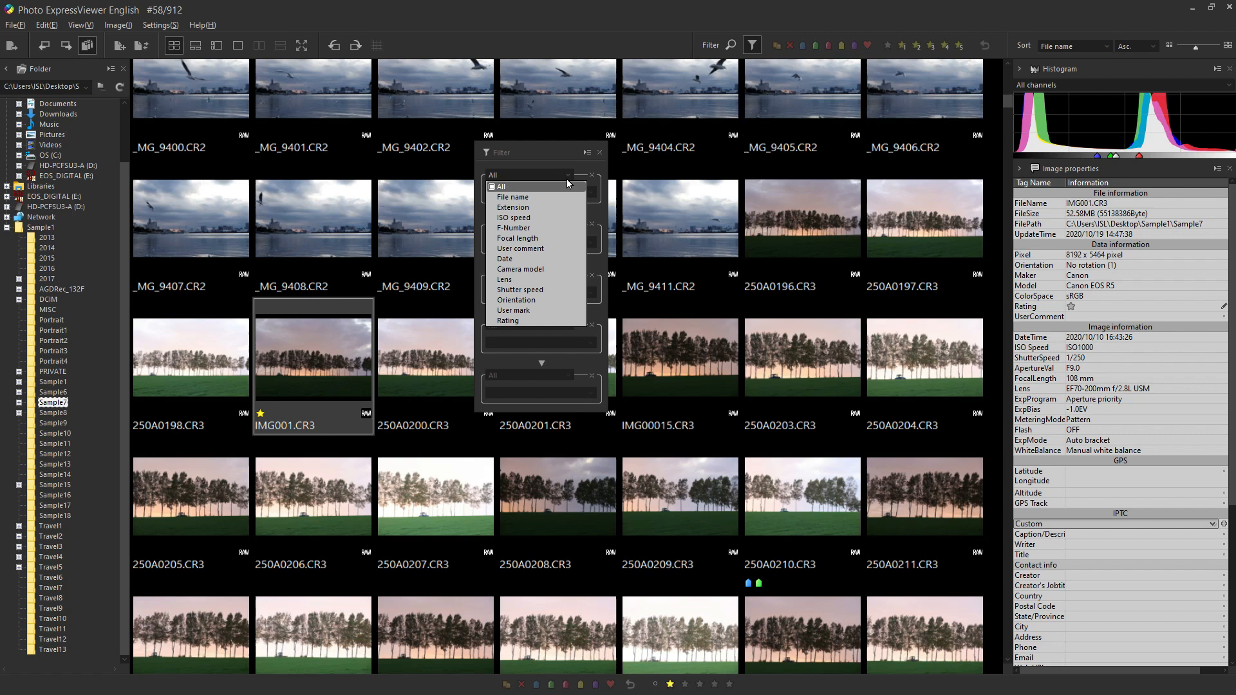
pyautogui.click(519, 269)
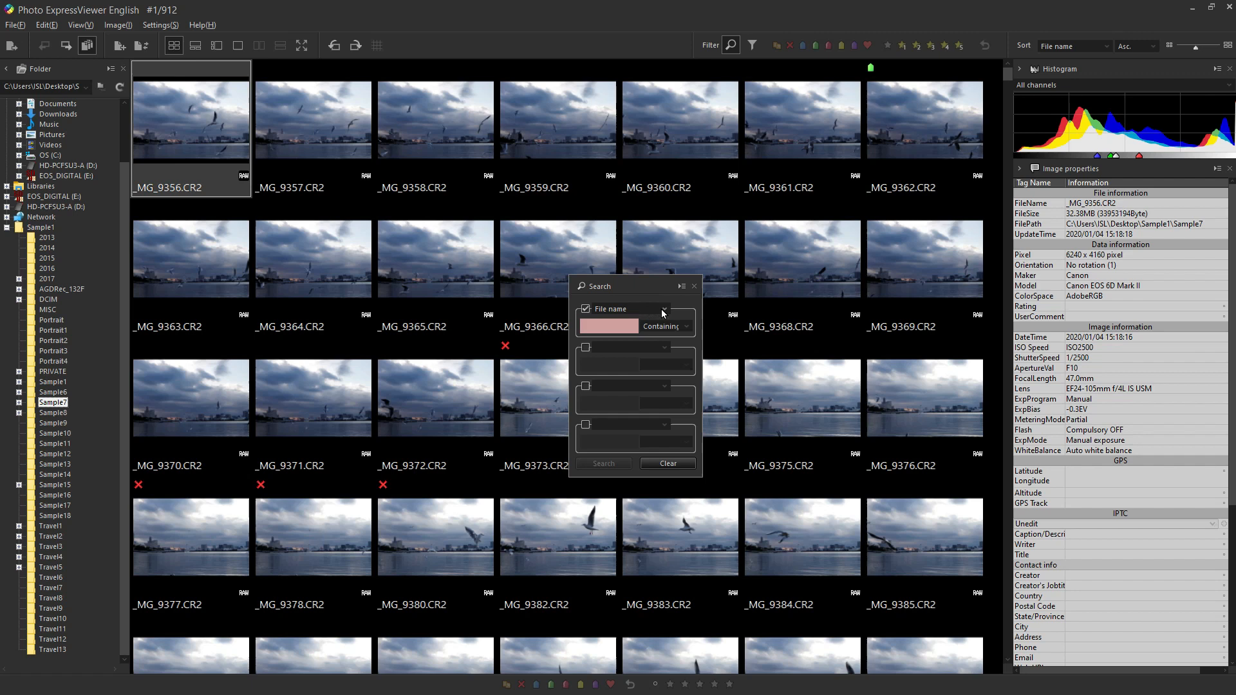
# Search for photos with focal length 10 or less, narrowing the view to 89 photos.
pyautogui.click(657, 309)
pyautogui.write('10')
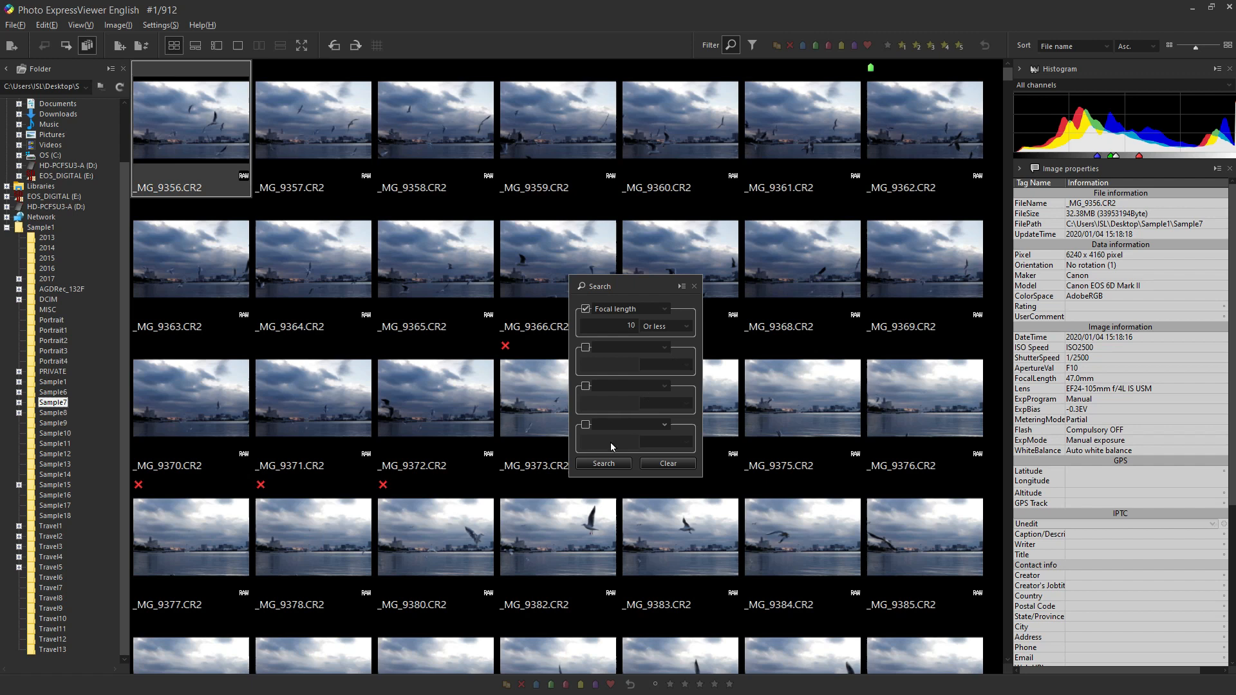
pyautogui.click(603, 463)
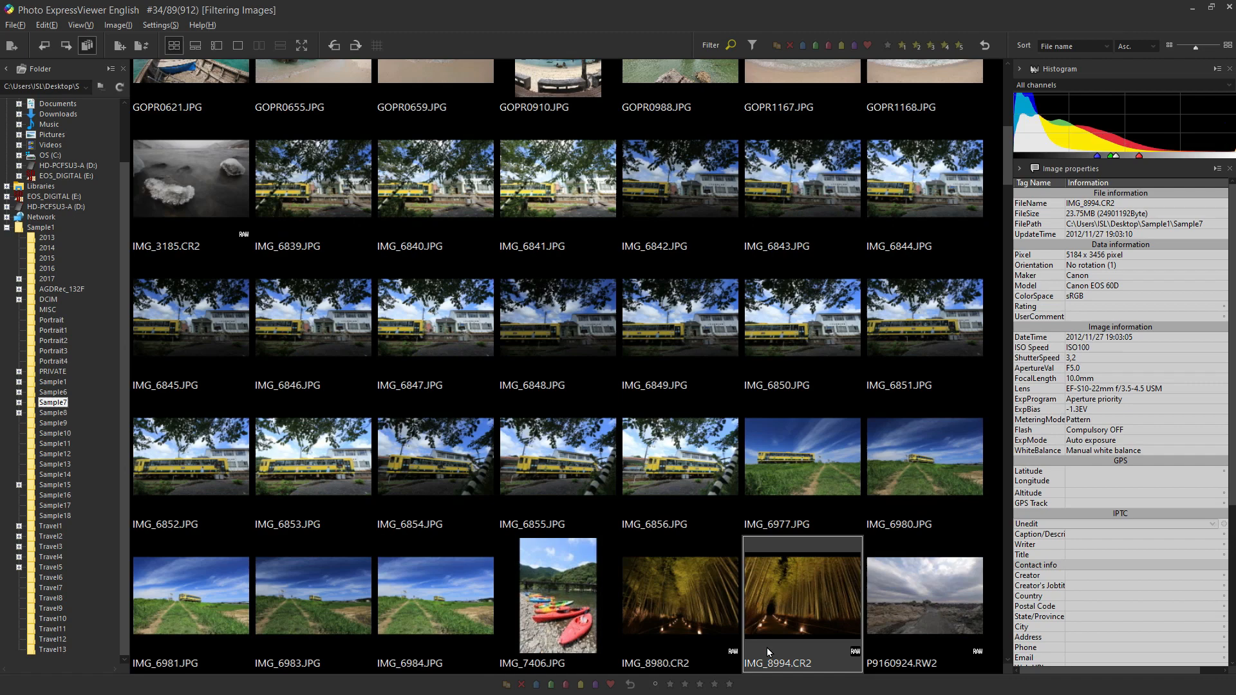
pyautogui.click(194, 45)
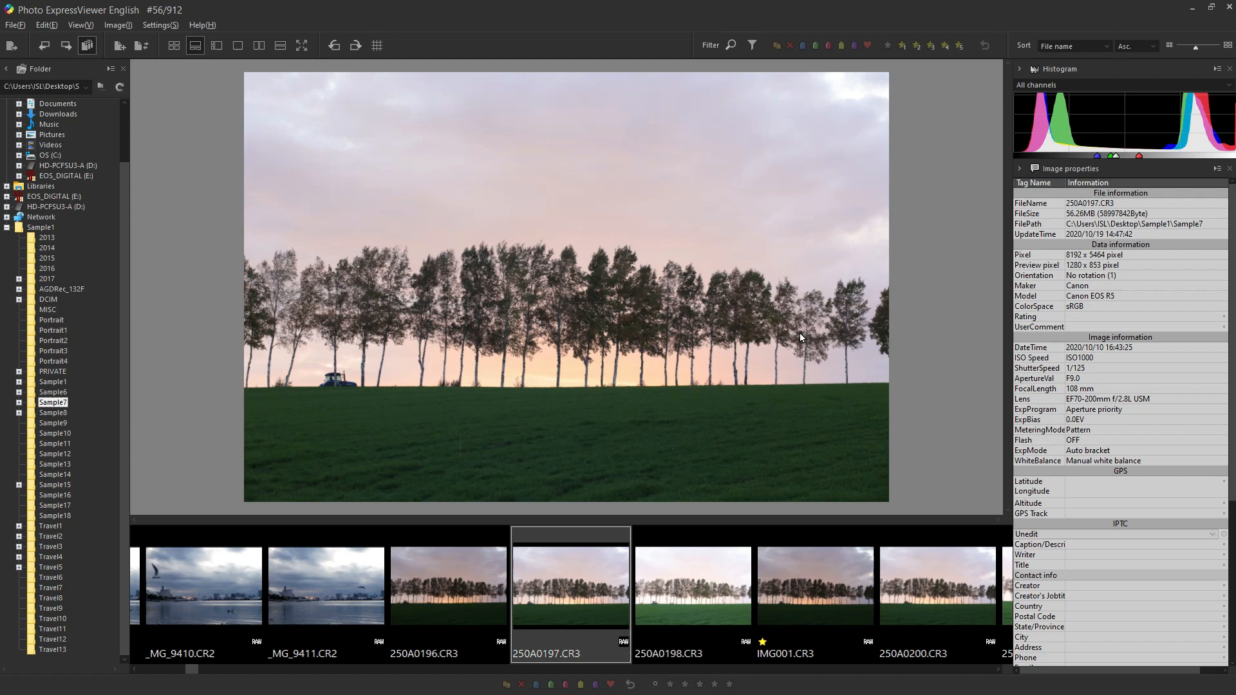
pyautogui.moveTo(671, 679)
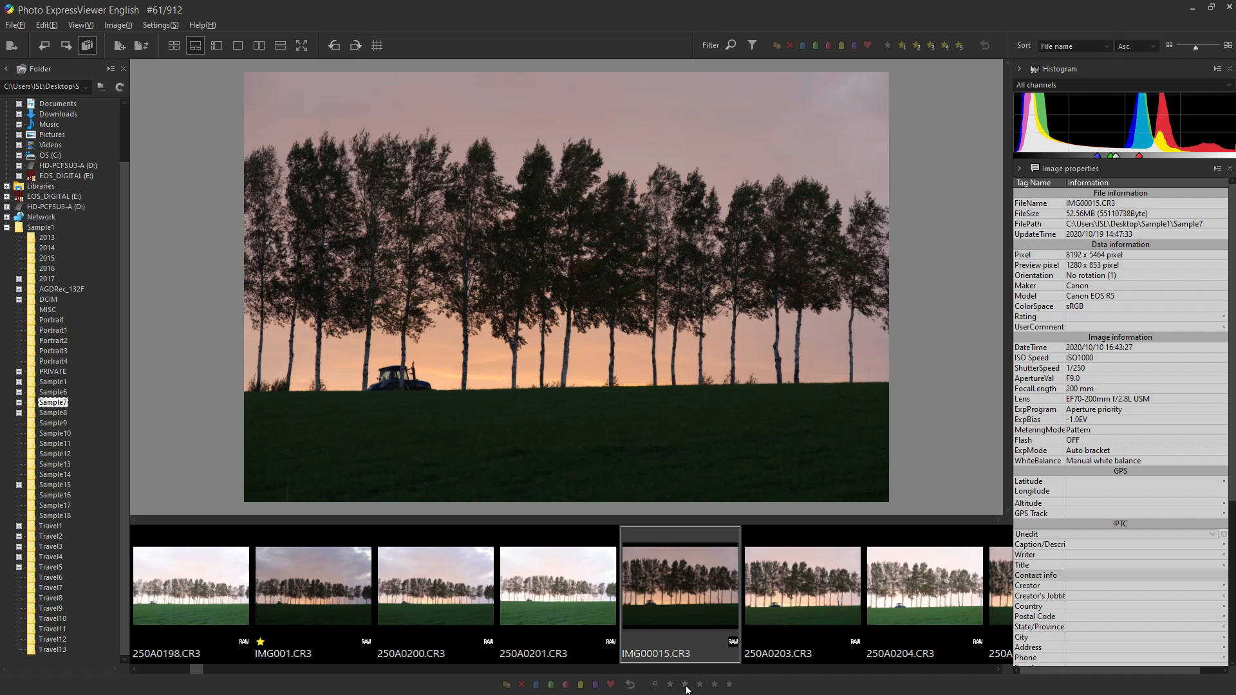
# Rate IMG00015.CR3 two stars in the large preview layout.
pyautogui.click(160, 25)
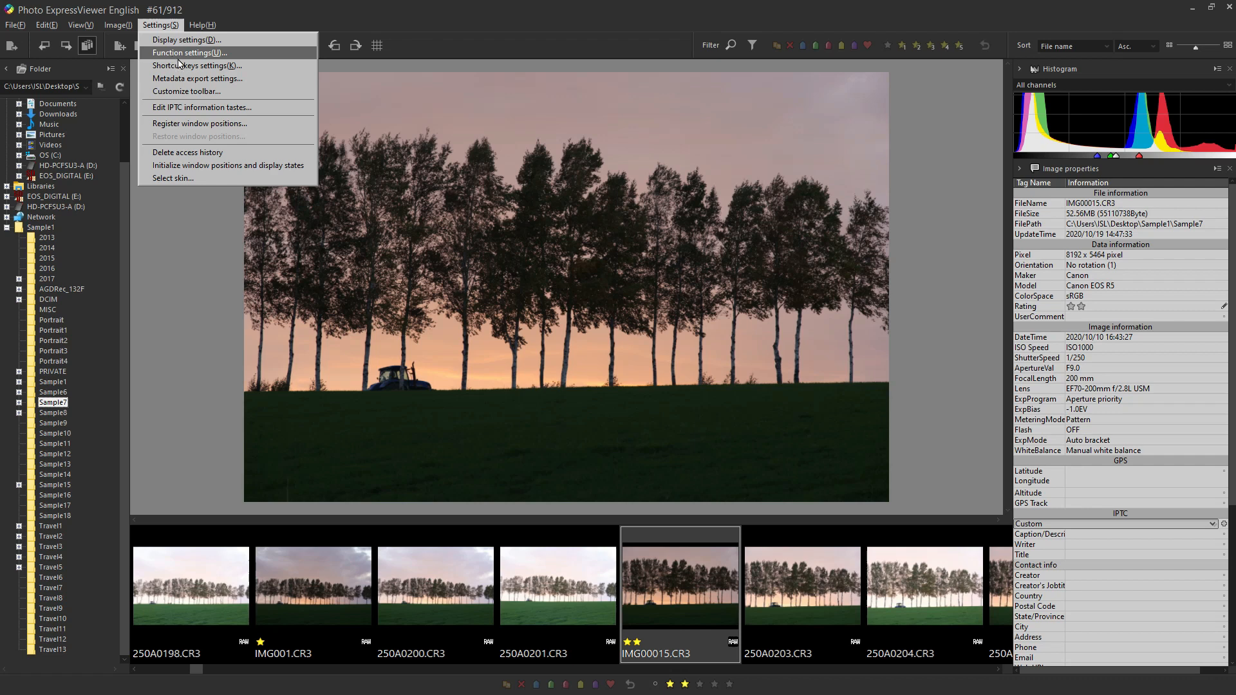
# Bring up Shortcut keys settings and scroll through the function assignments.
pyautogui.click(197, 65)
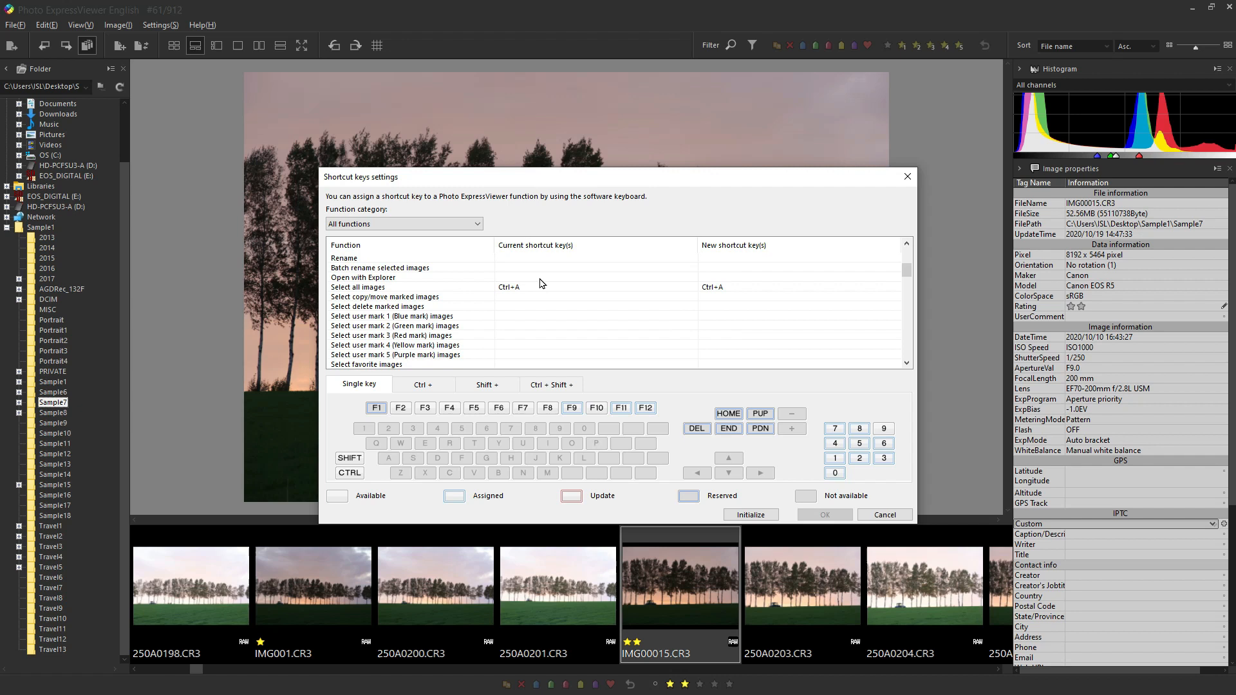
pyautogui.scroll(-3)
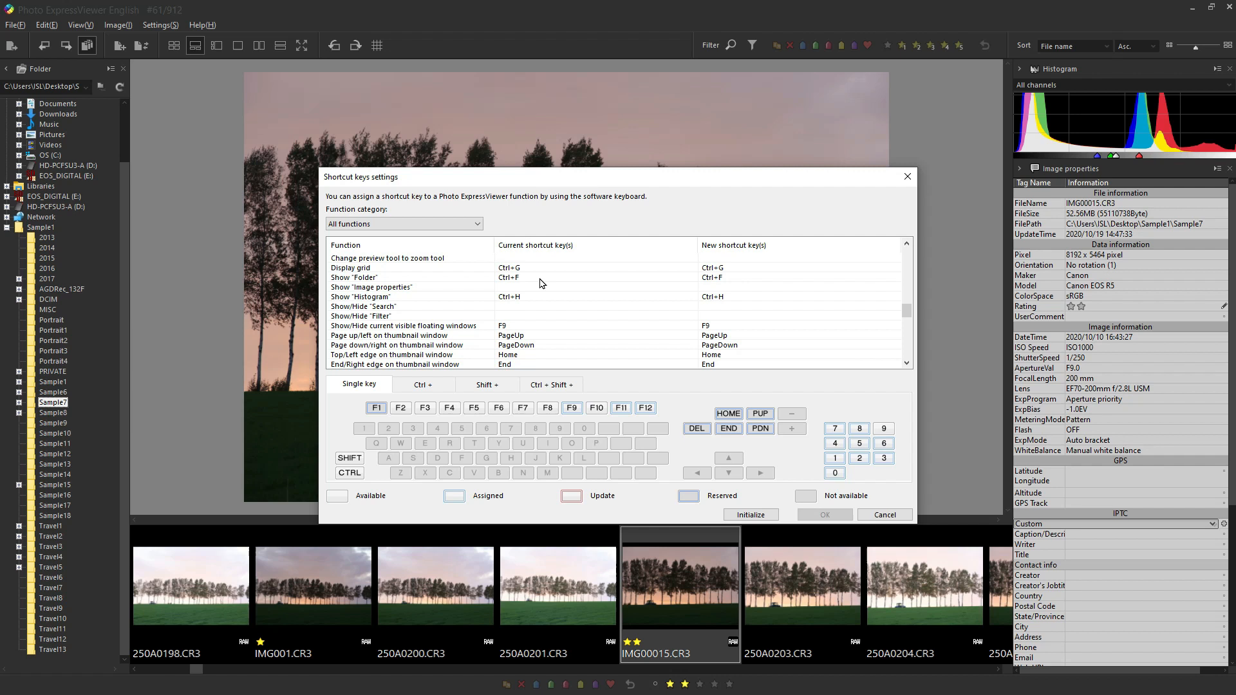
pyautogui.scroll(-3)
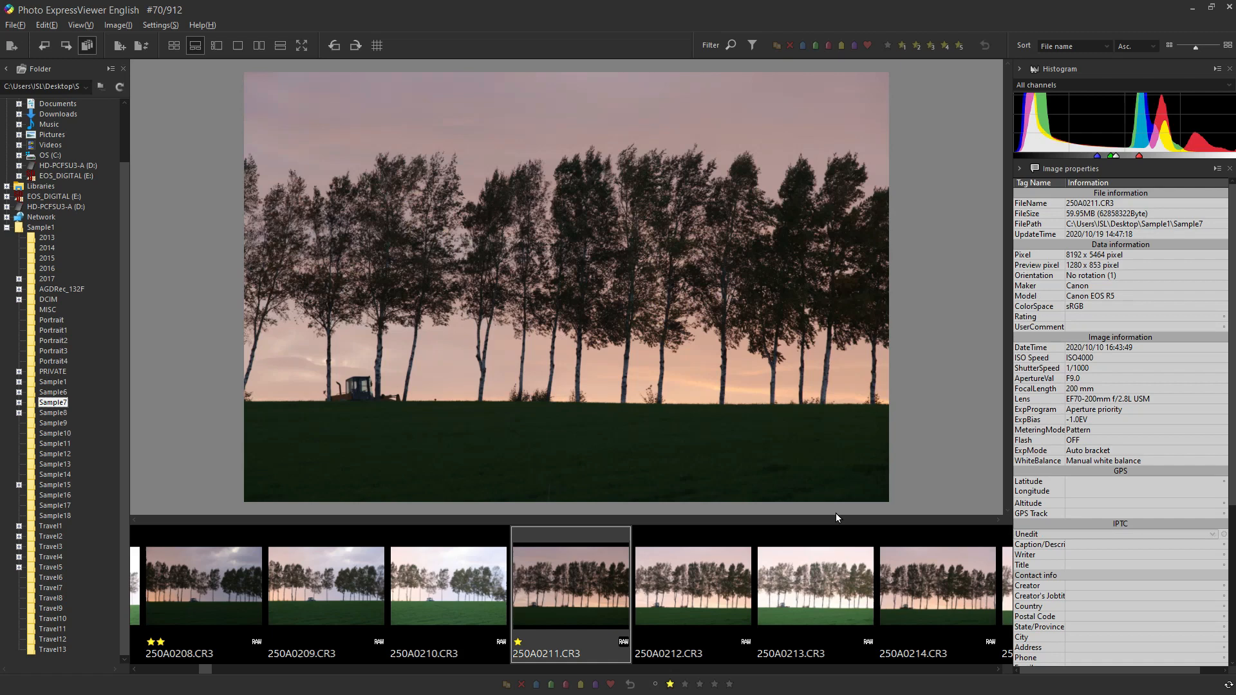
# Switch back to the full Sample7 thumbnail grid layout.
pyautogui.click(173, 45)
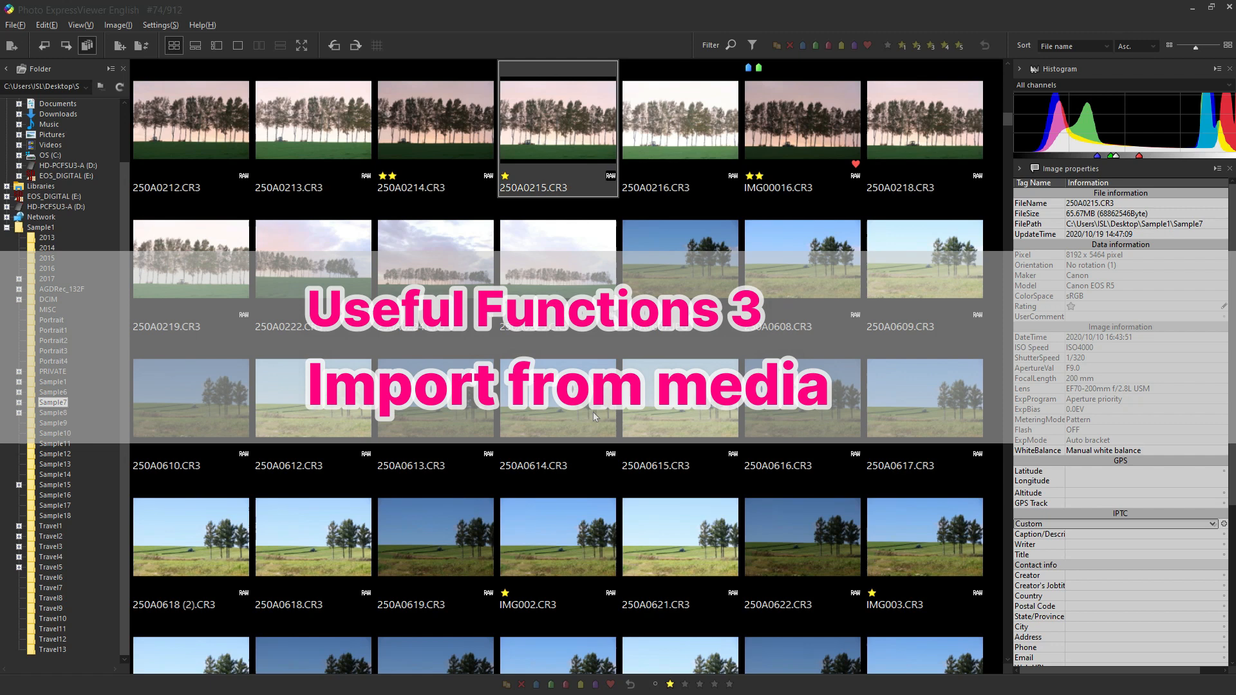
# Open Import from media with card E: as source and browse for a destination.
pyautogui.click(14, 46)
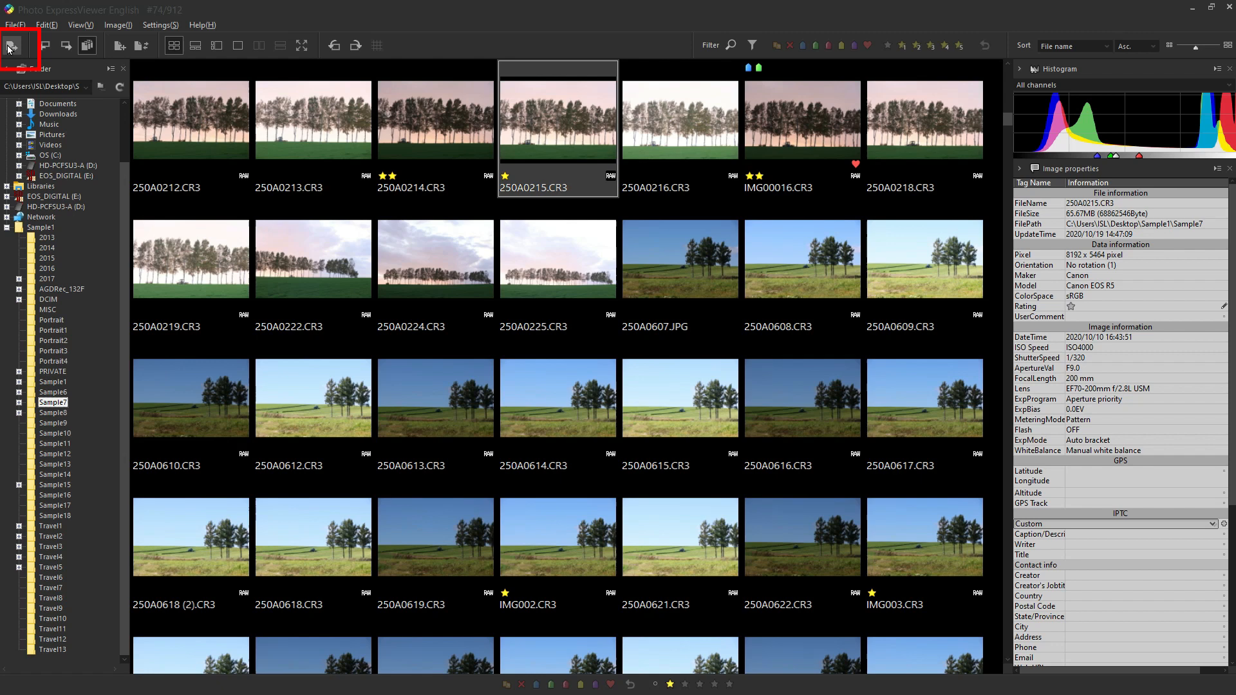
pyautogui.click(87, 46)
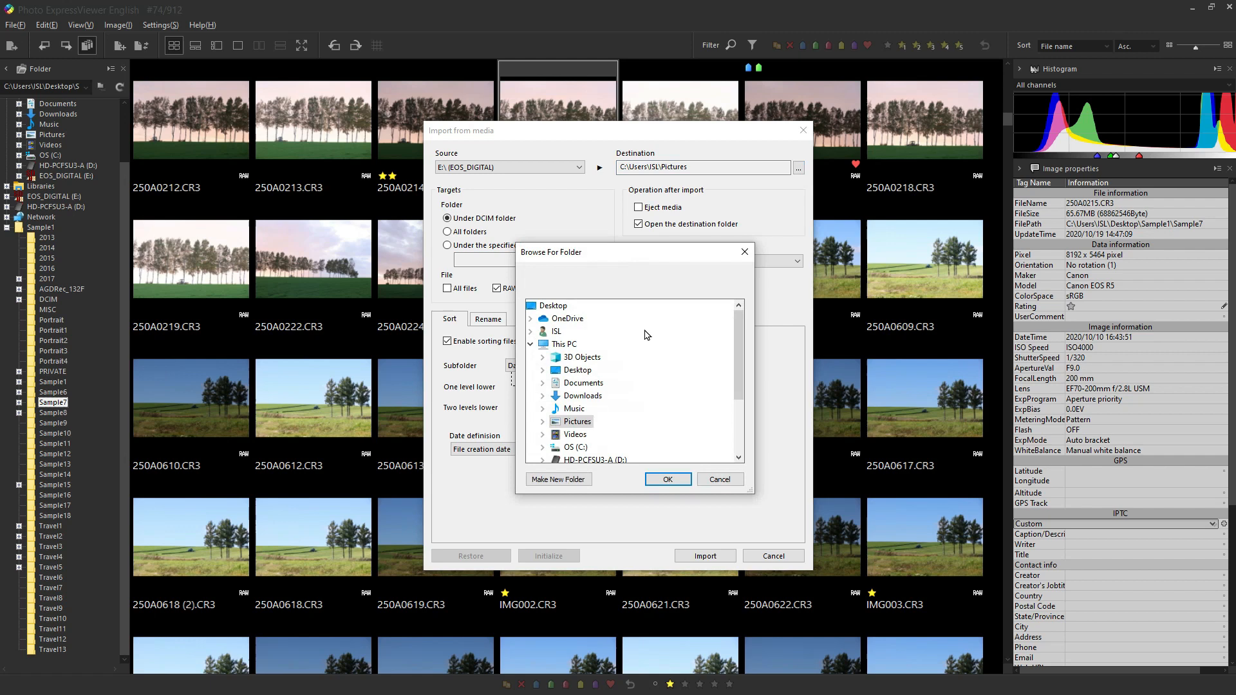
# Target imports to Sample1\Sample10 and rename imported files with three-digit numbering.
pyautogui.click(666, 478)
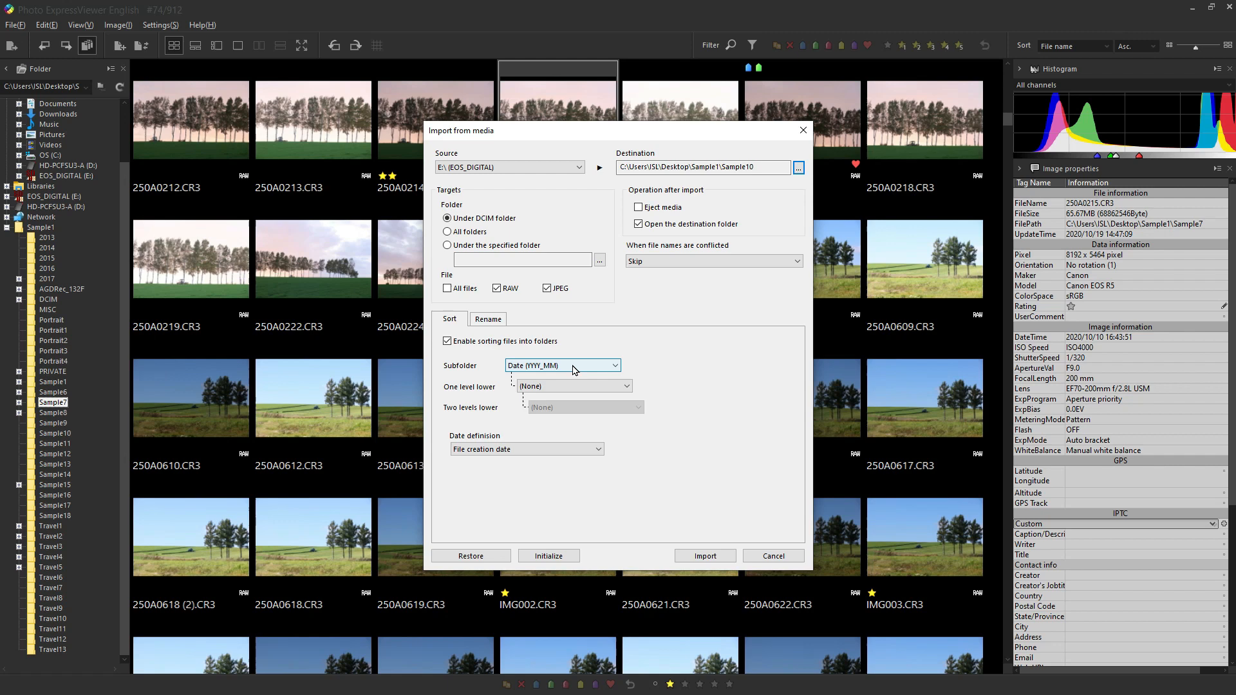
pyautogui.click(487, 318)
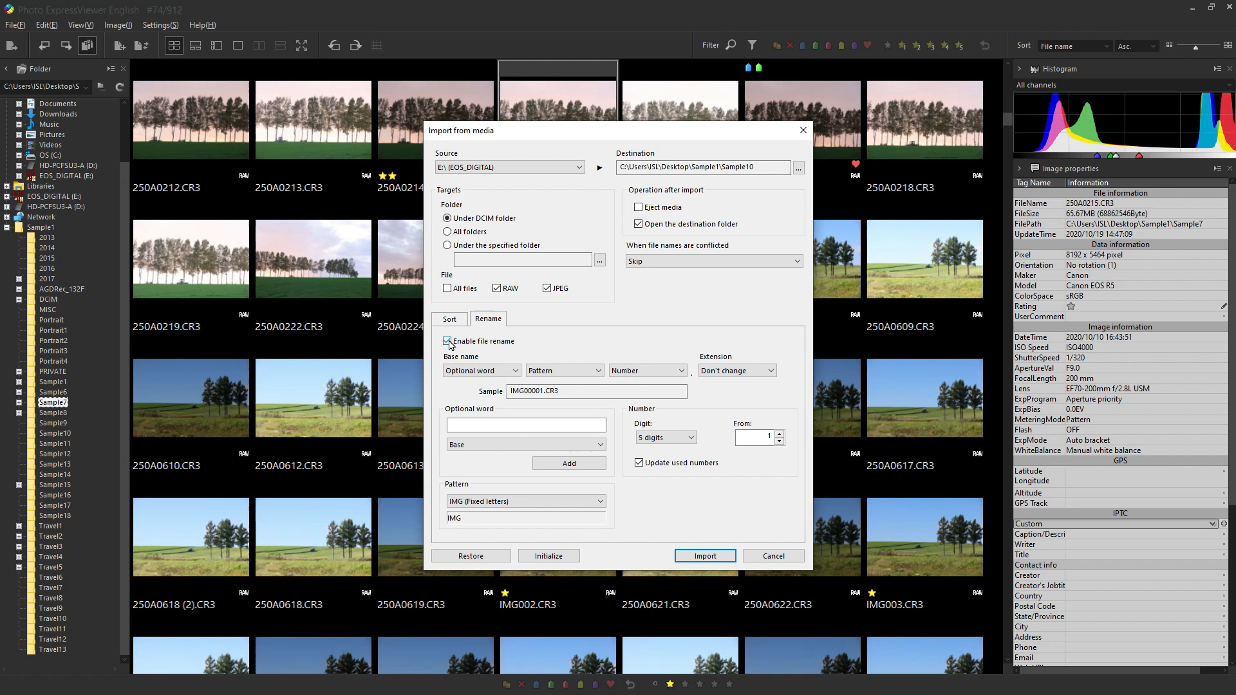
pyautogui.click(664, 437)
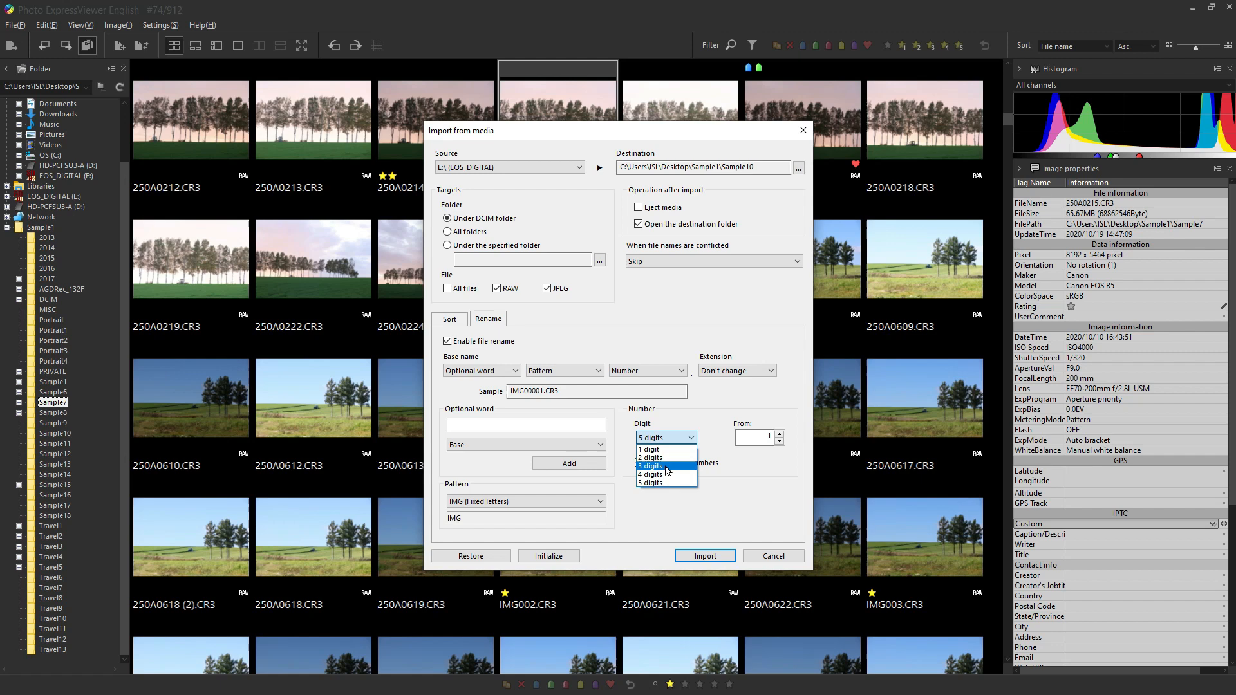
pyautogui.click(650, 466)
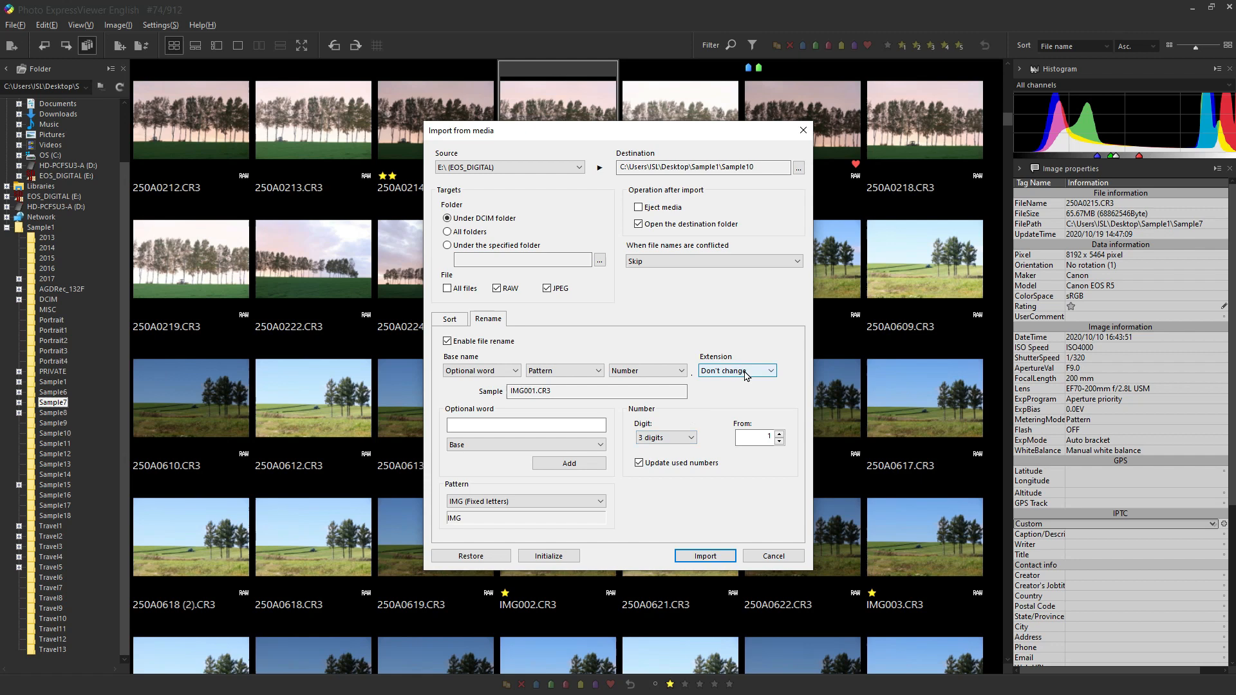